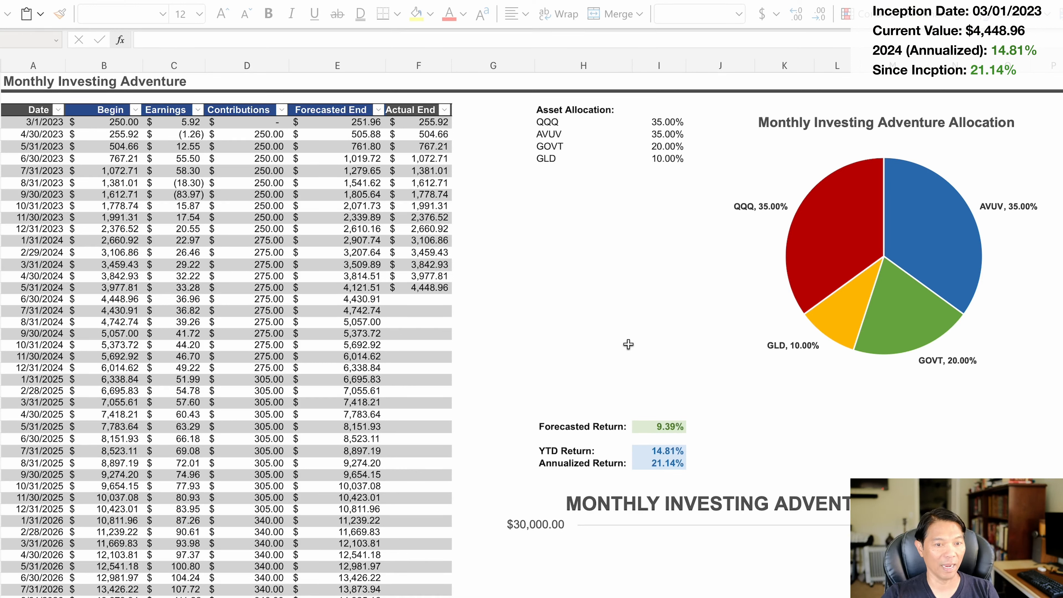
pyautogui.moveTo(1033, 316)
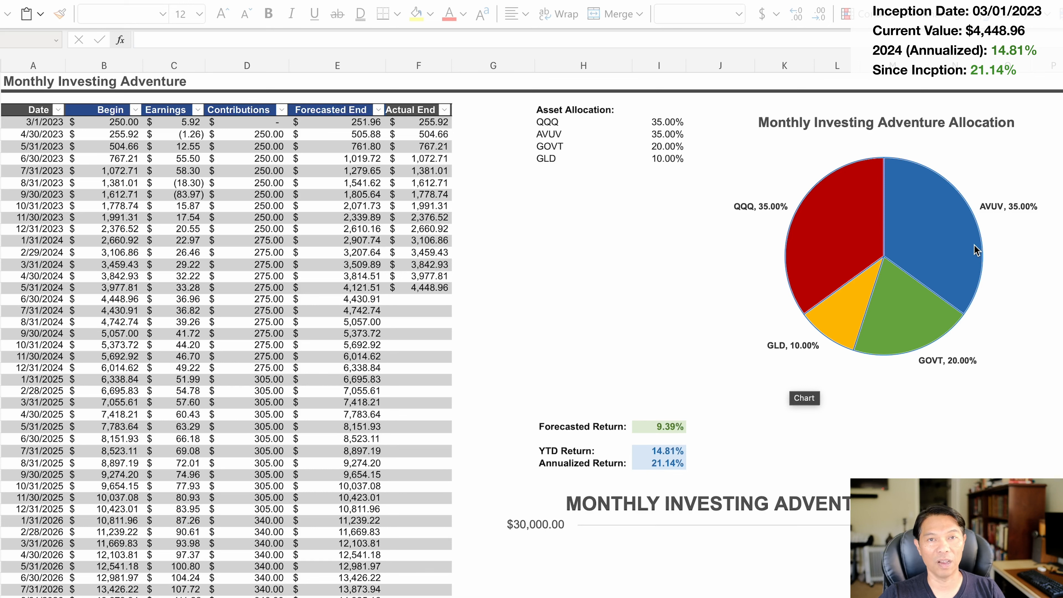
pyautogui.moveTo(848, 246)
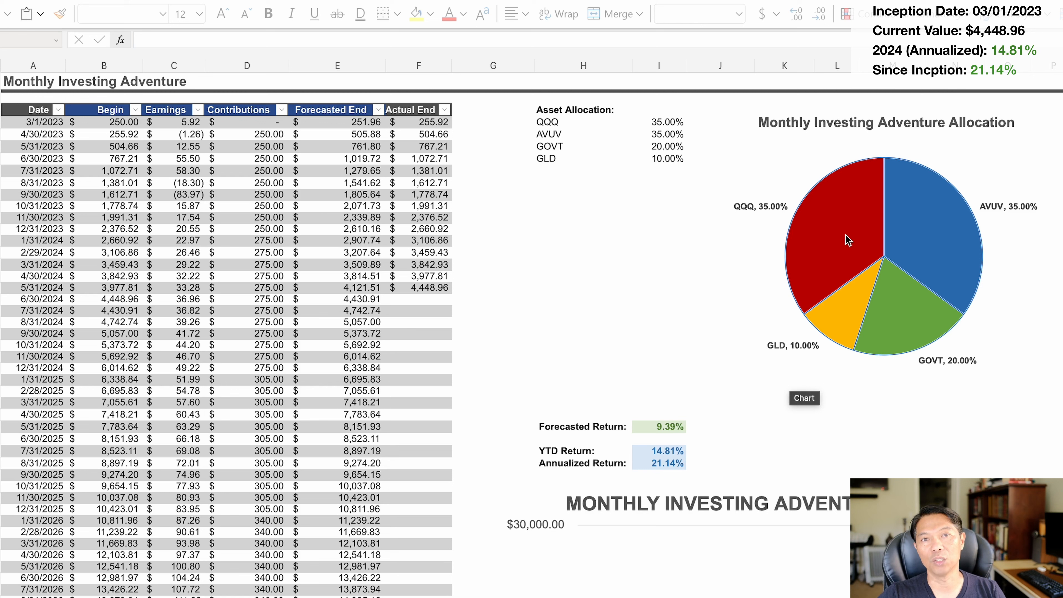
pyautogui.moveTo(939, 342)
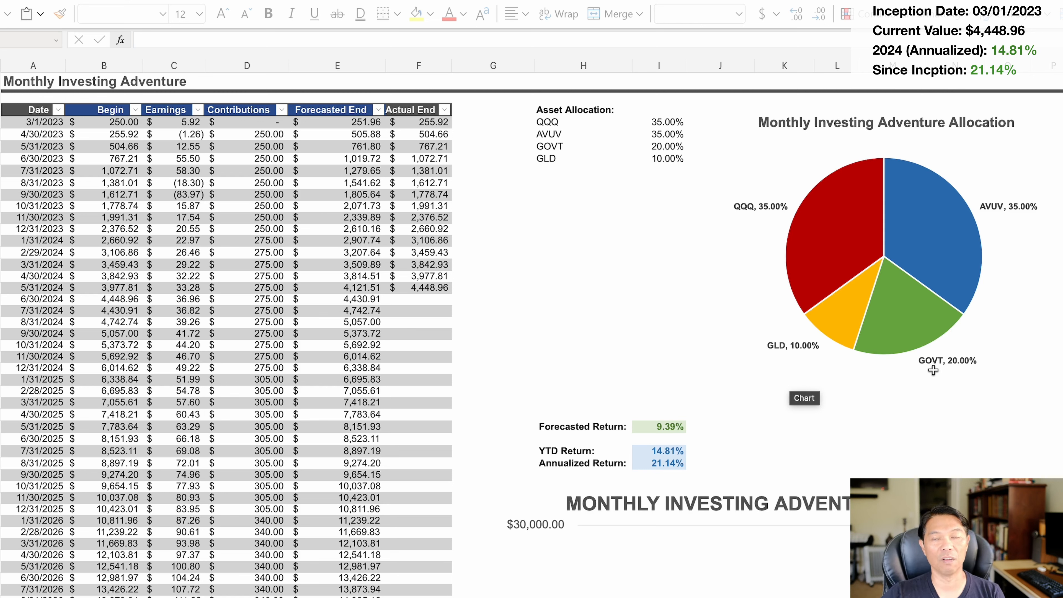
pyautogui.moveTo(942, 409)
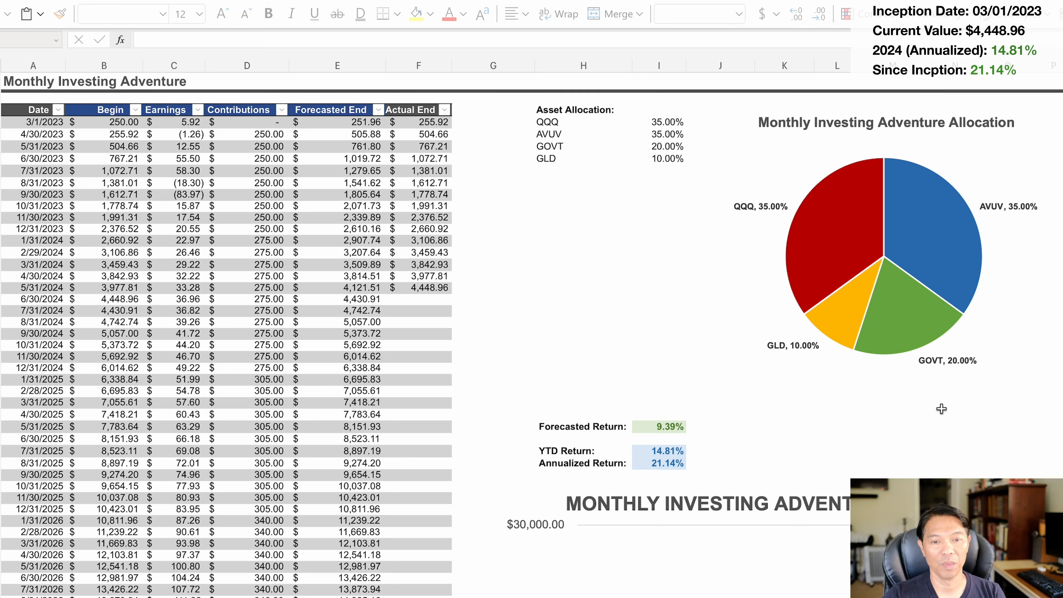
pyautogui.moveTo(910, 361)
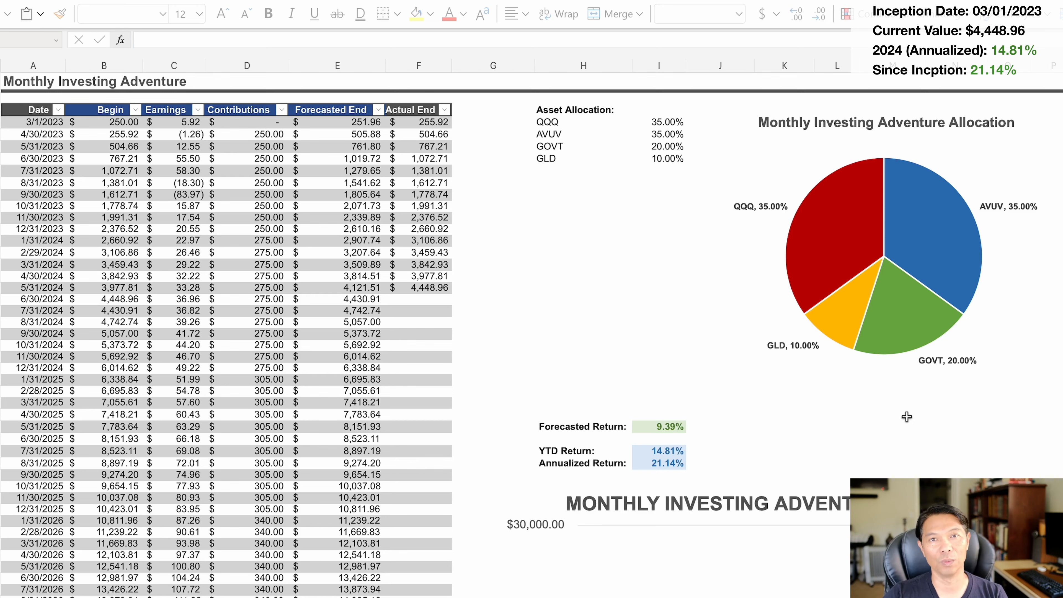
pyautogui.moveTo(739, 300)
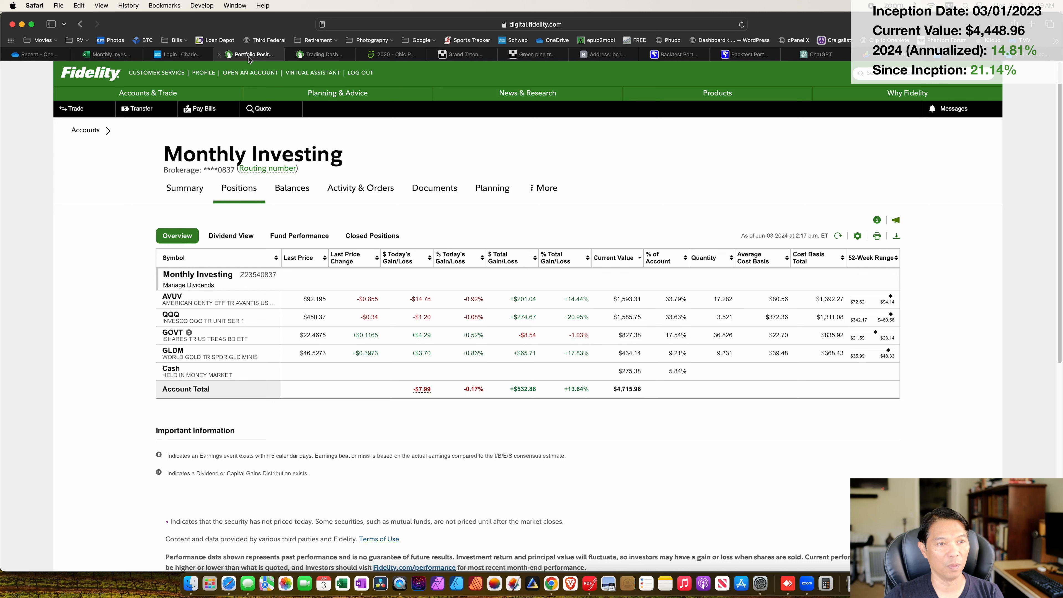
pyautogui.moveTo(665, 260)
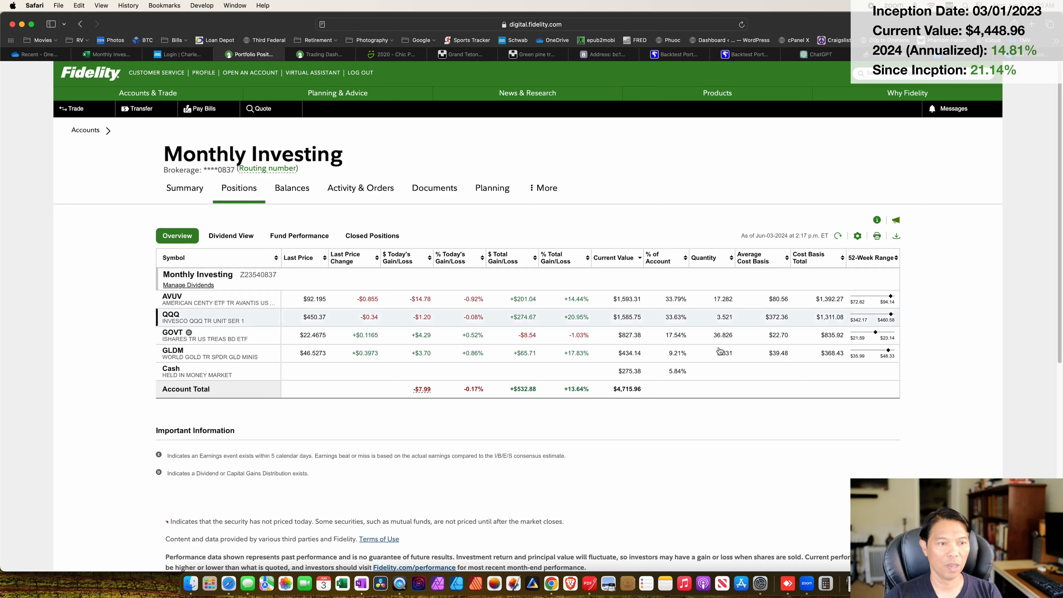
pyautogui.moveTo(631, 378)
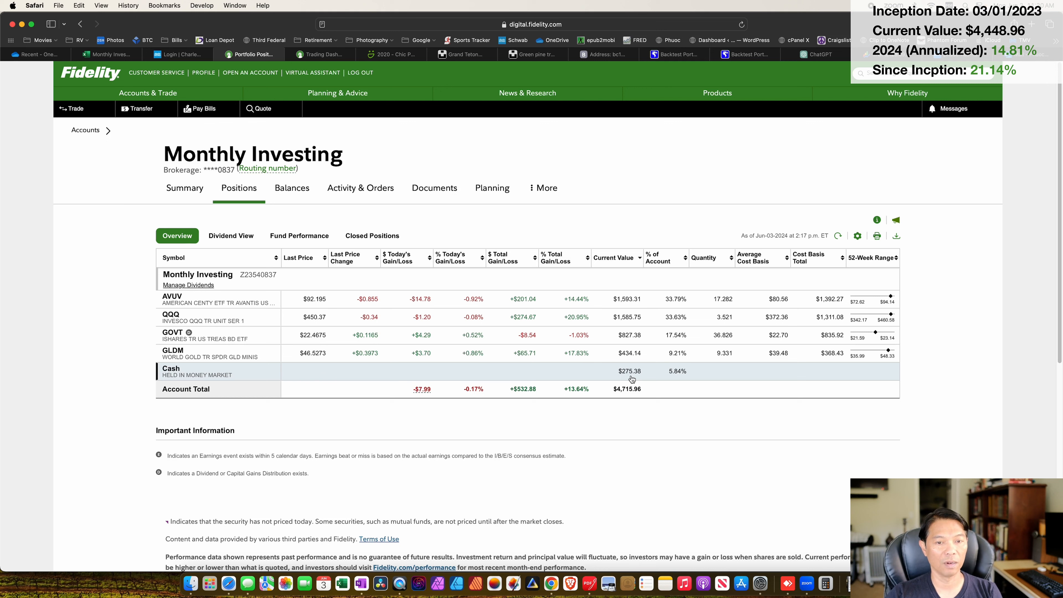
pyautogui.moveTo(628, 378)
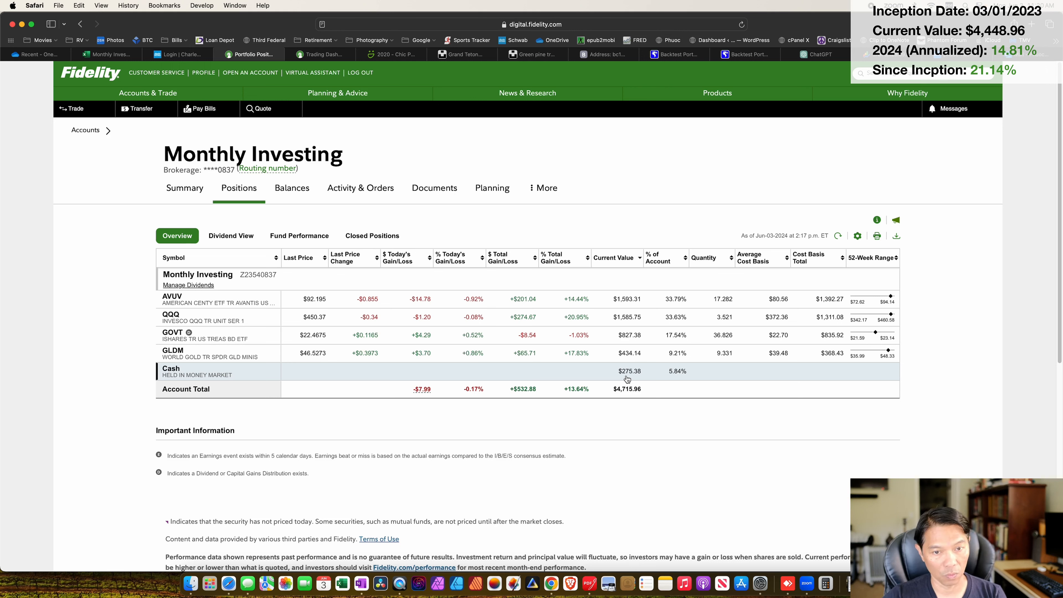
pyautogui.moveTo(686, 310)
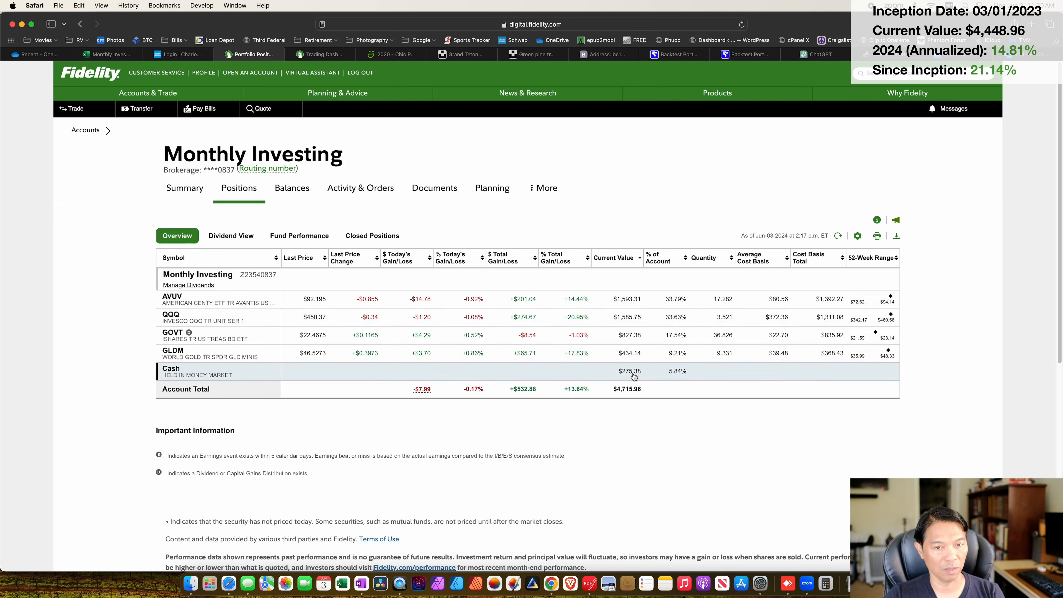
pyautogui.moveTo(690, 306)
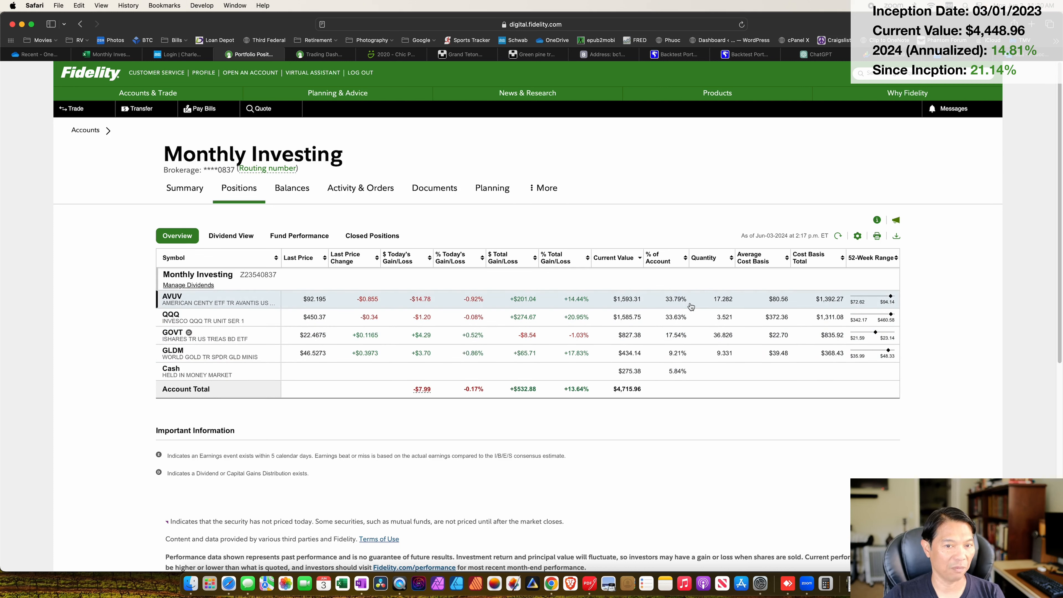
pyautogui.moveTo(693, 319)
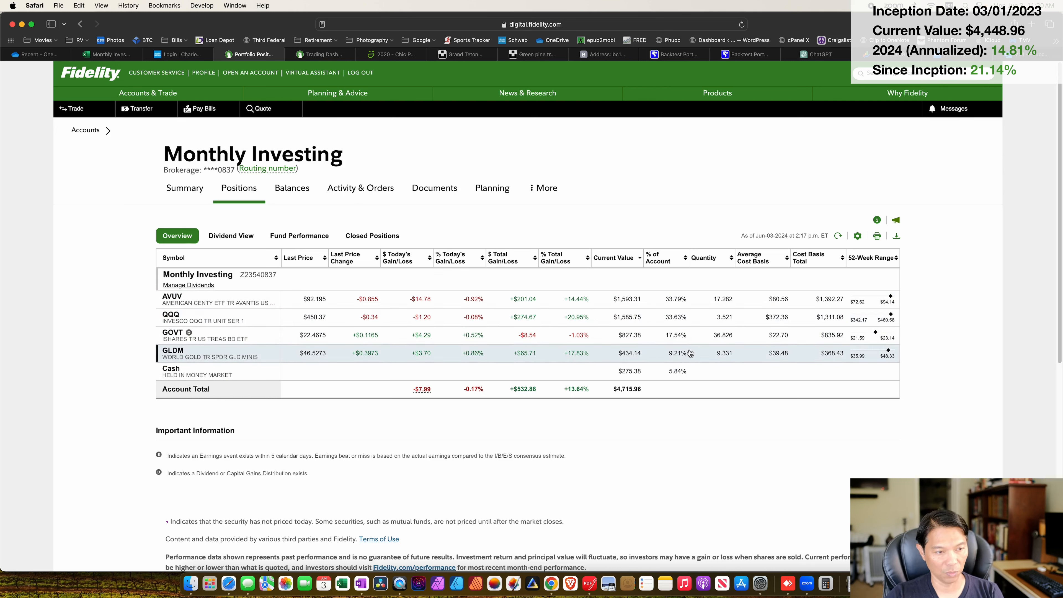
pyautogui.moveTo(686, 386)
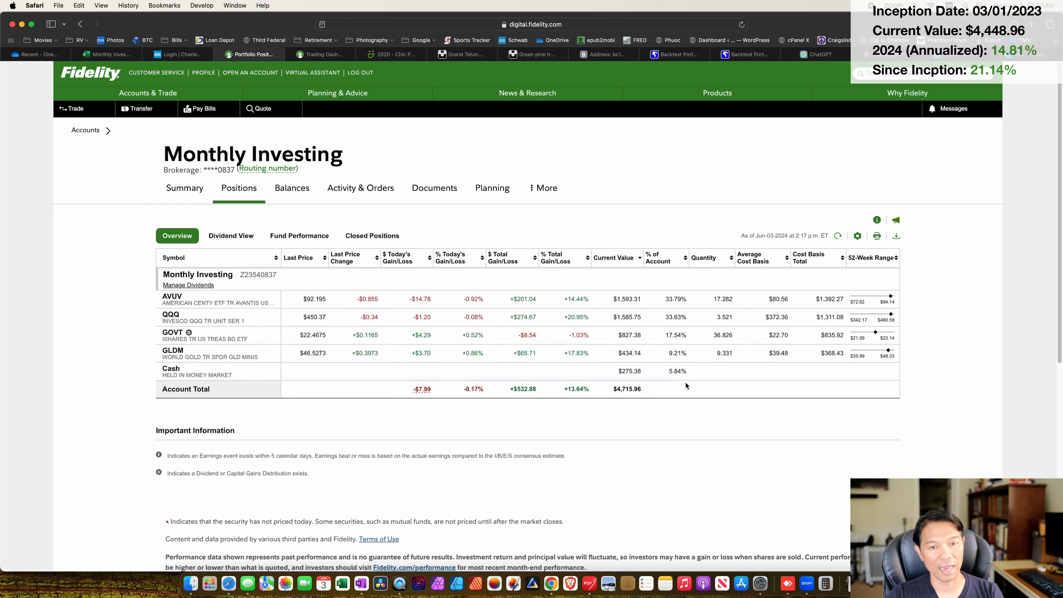
pyautogui.moveTo(439, 390)
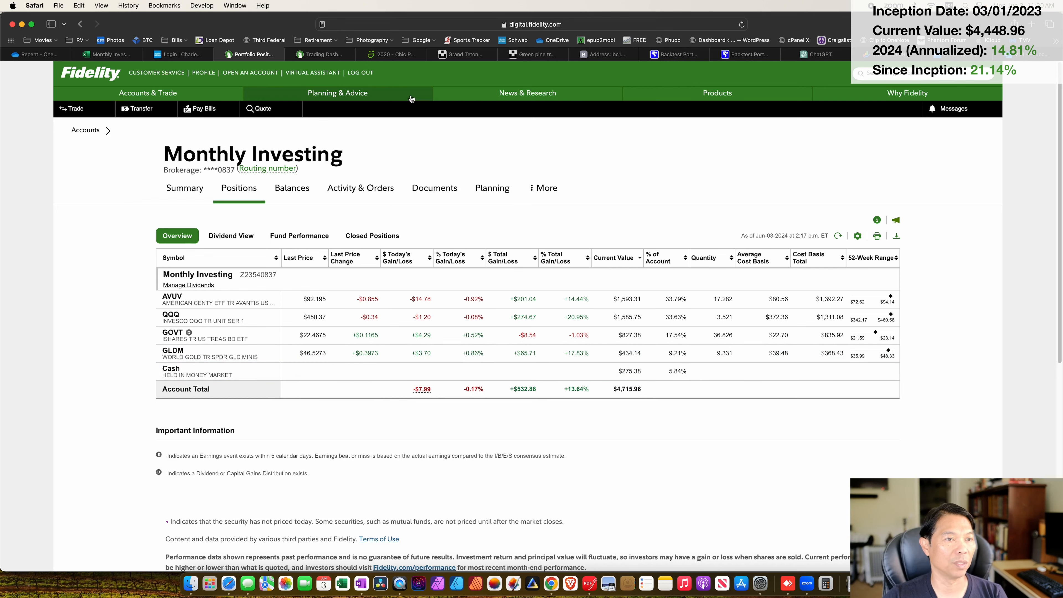
# Bring up the Trading Dashboard with the Monthly Investing positions via Accounts & Trade
pyautogui.click(147, 93)
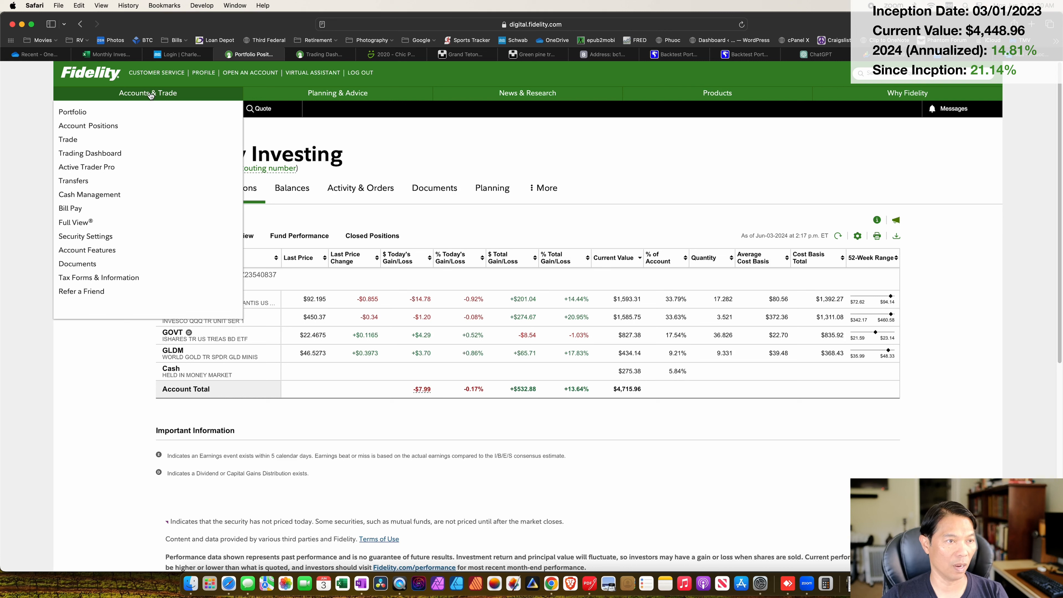
pyautogui.moveTo(68, 140)
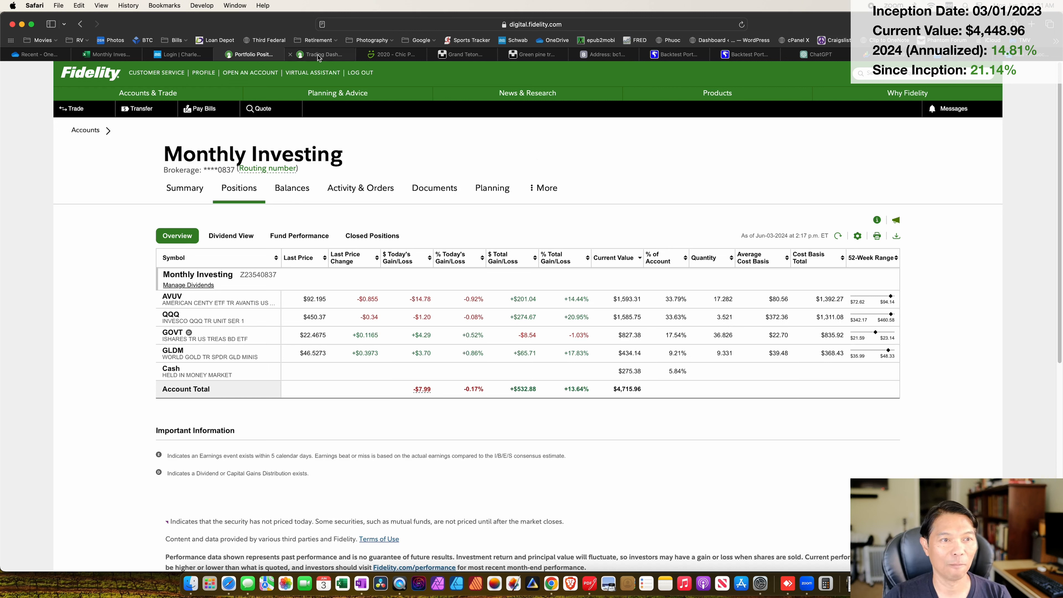
pyautogui.click(319, 54)
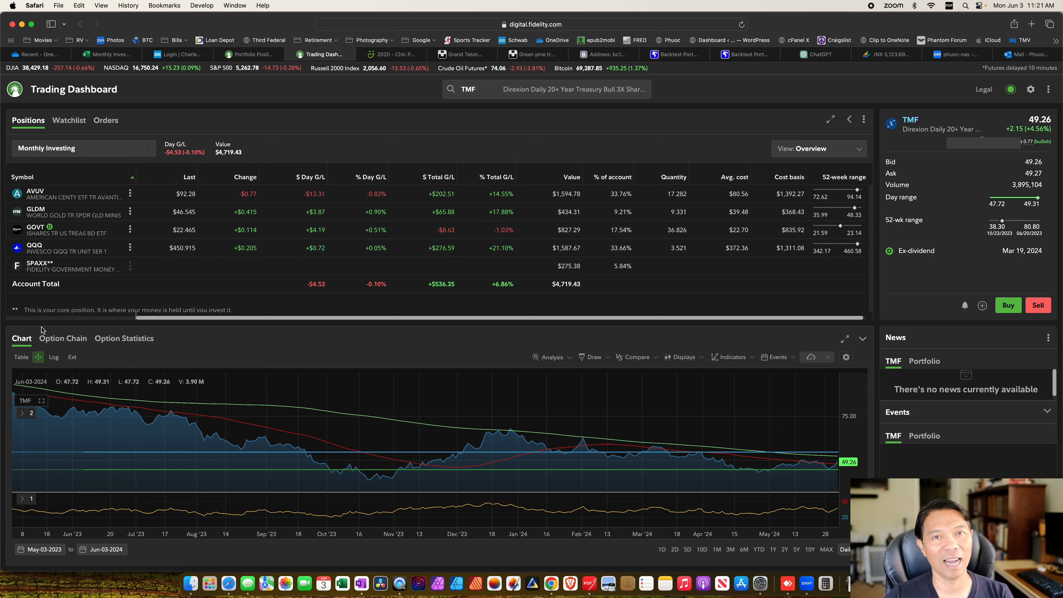
pyautogui.moveTo(43, 330)
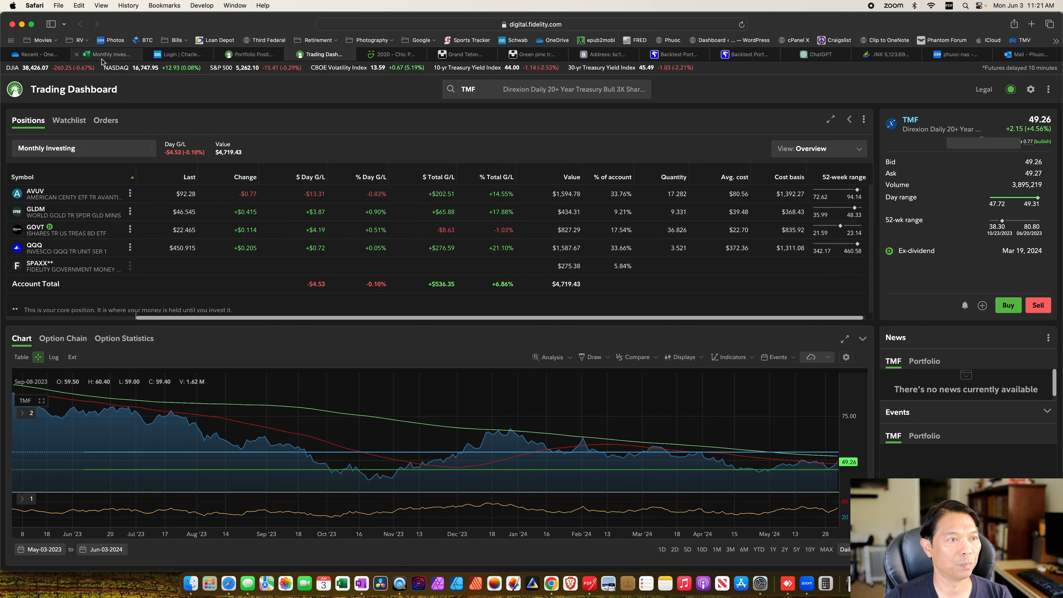
# Switch the Monthly Investing Adventure workbook from Viewing to Editing mode via the Data ribbon
pyautogui.click(108, 55)
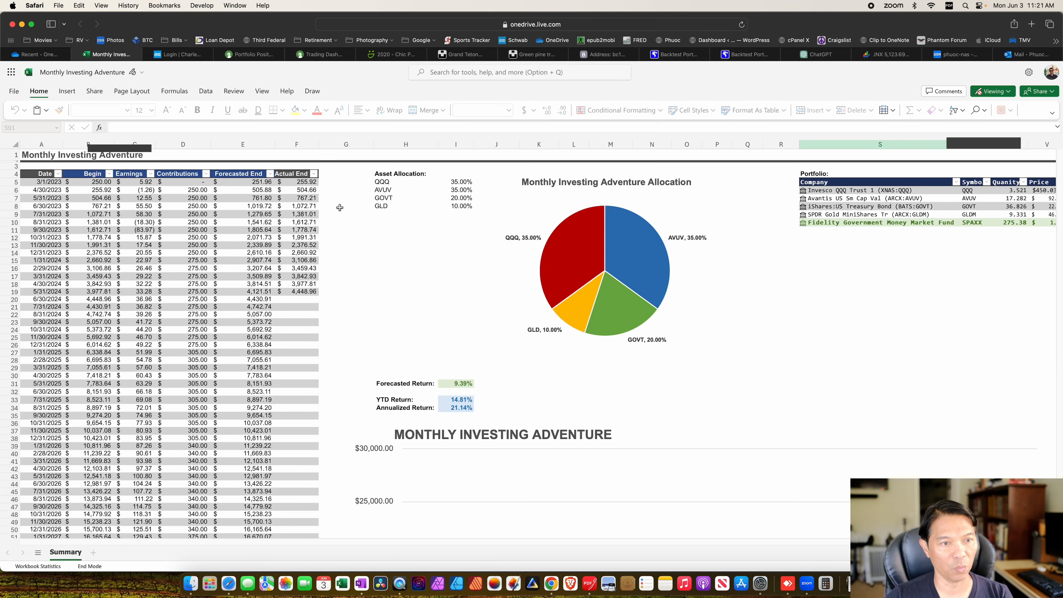
pyautogui.moveTo(425, 289)
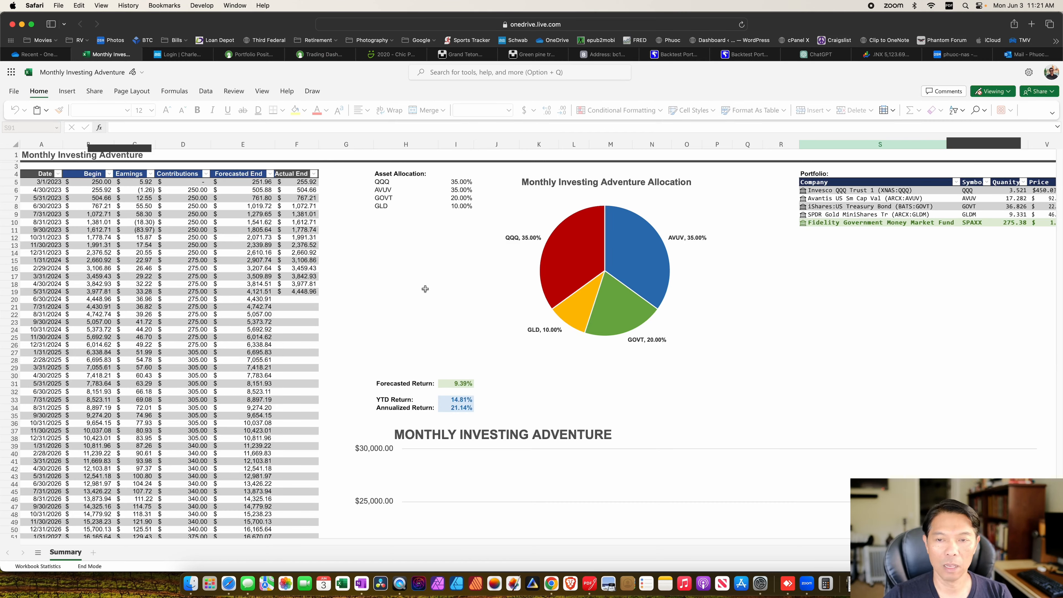
pyautogui.moveTo(807, 375)
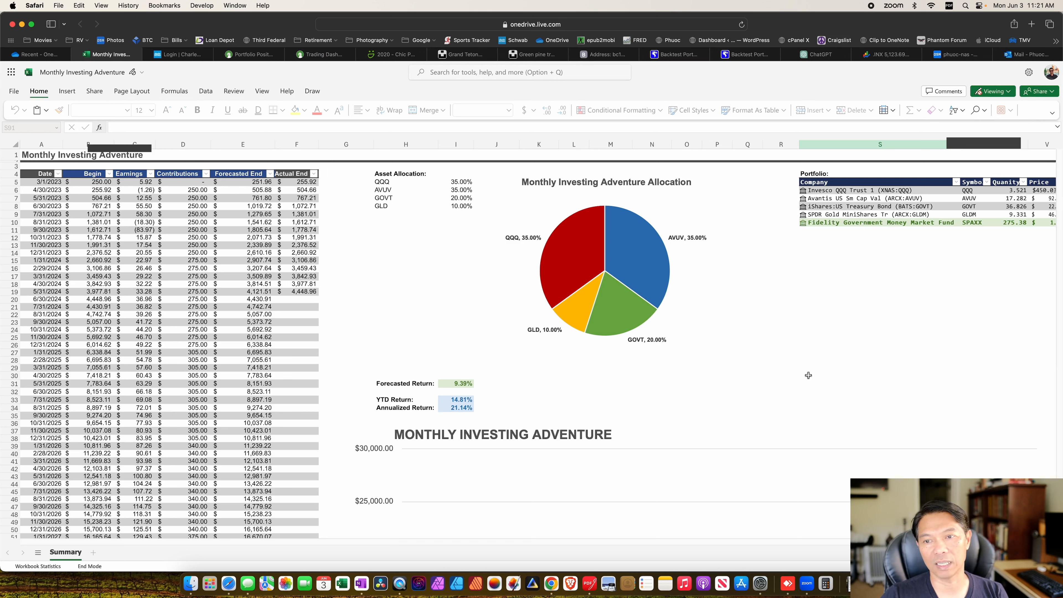
pyautogui.moveTo(804, 362)
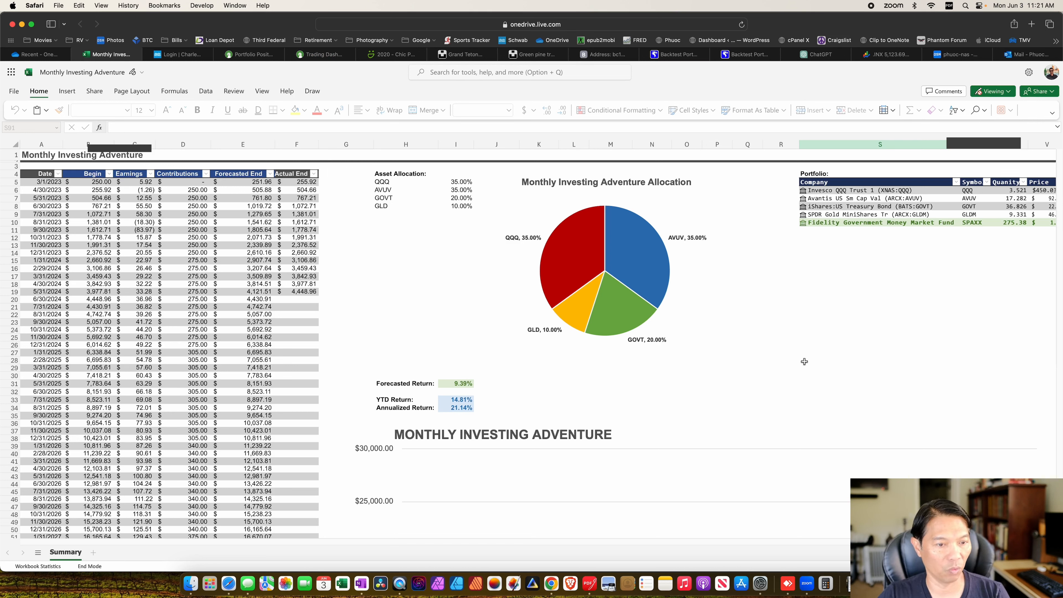
pyautogui.moveTo(810, 362)
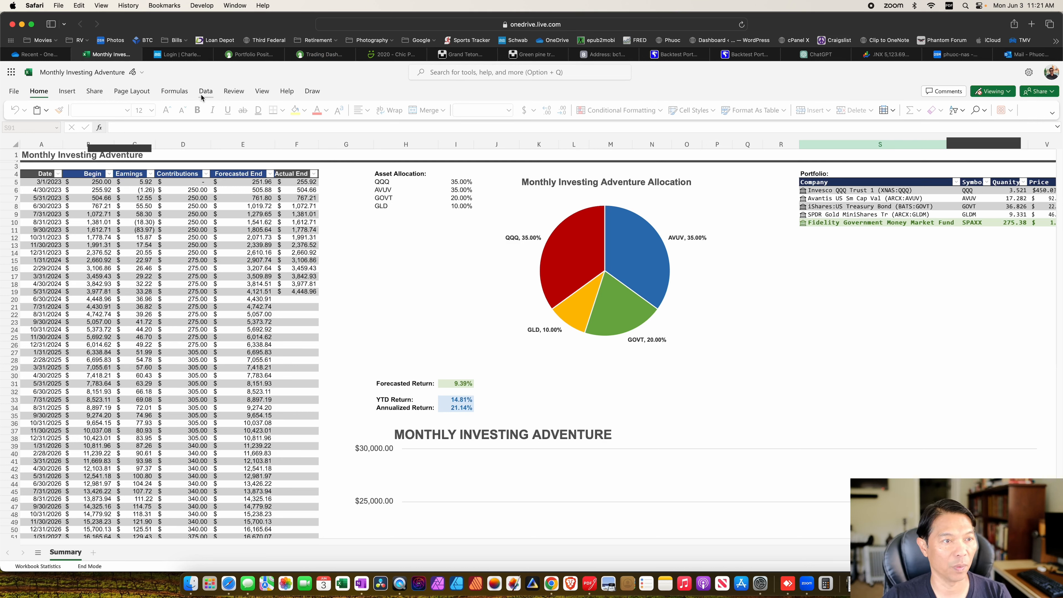
pyautogui.click(206, 91)
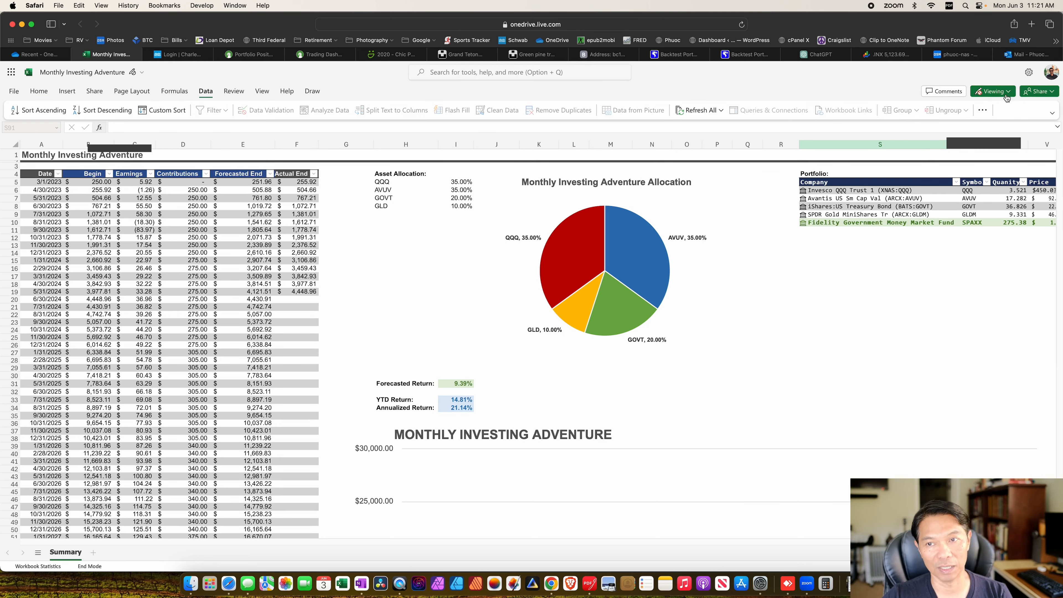
pyautogui.click(991, 91)
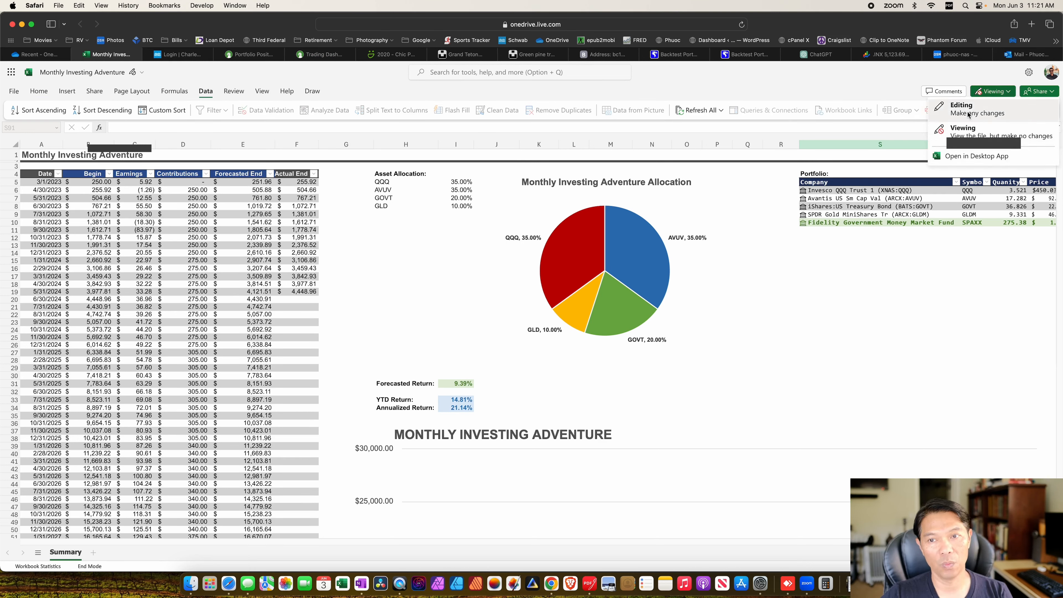
pyautogui.click(962, 105)
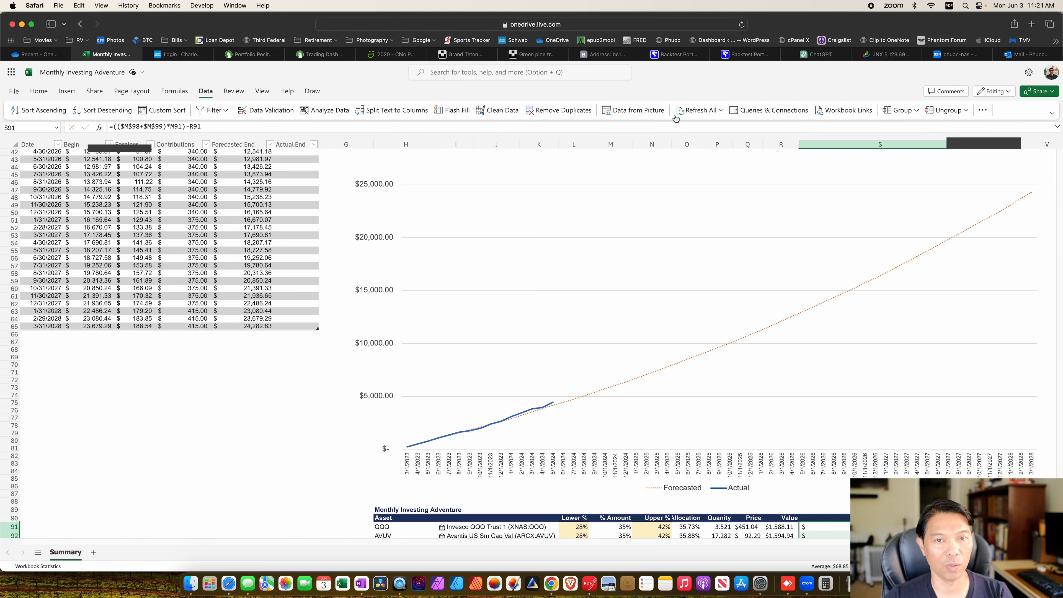
# Refresh the linked stock prices, check GLDM's buy value formula, then return to the Fidelity dashboard
pyautogui.click(698, 110)
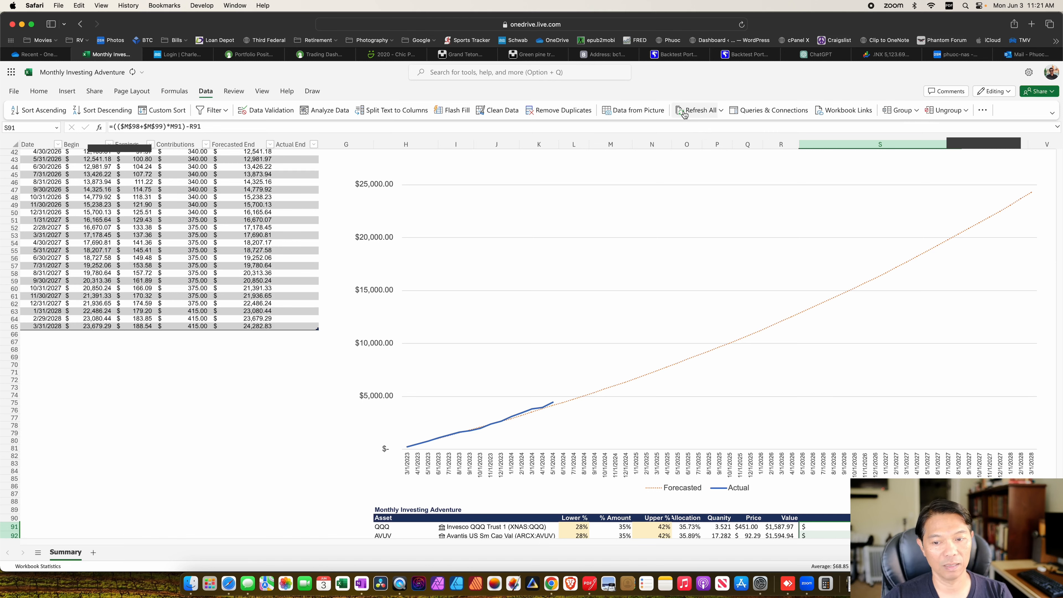
pyautogui.moveTo(840, 242)
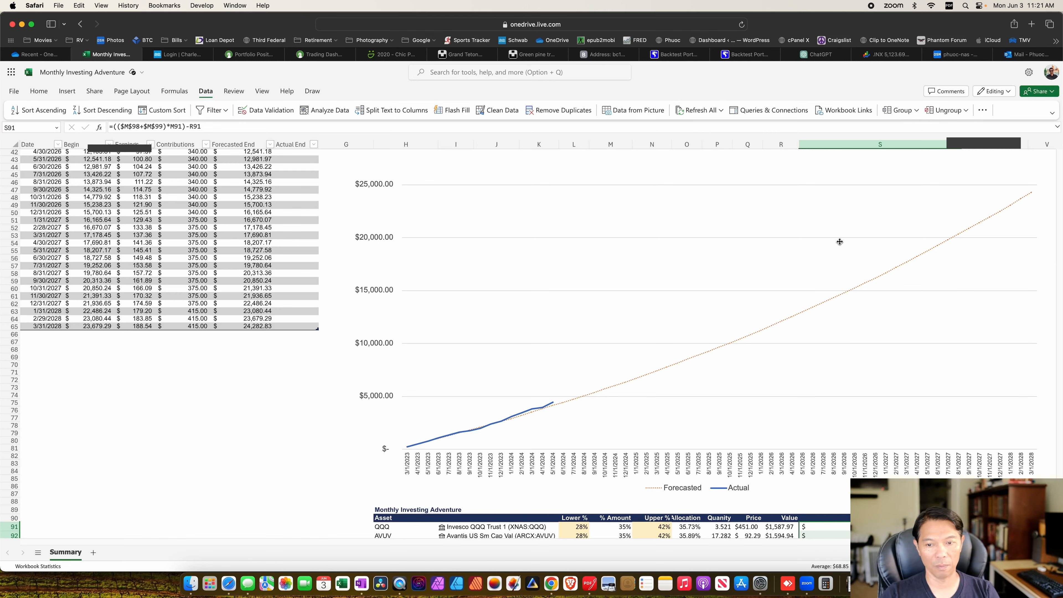
pyautogui.scroll(-3)
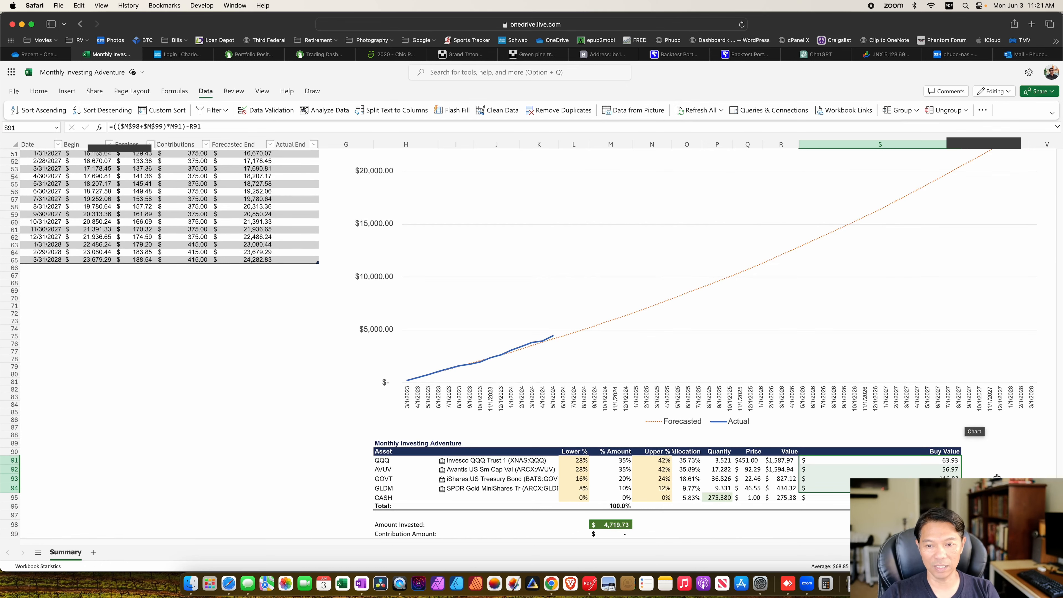
pyautogui.click(984, 460)
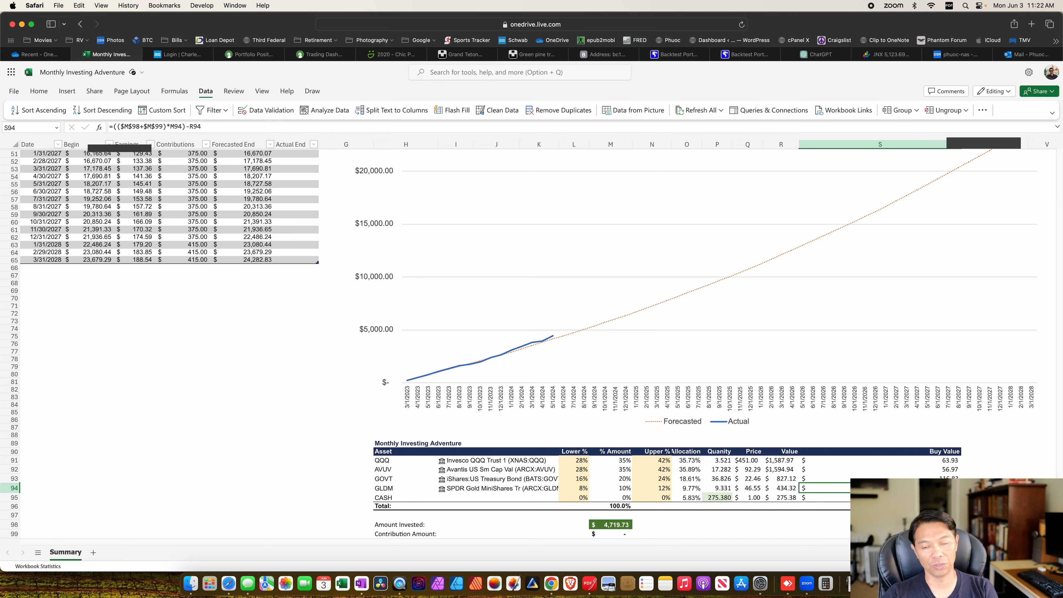
pyautogui.moveTo(328, 67)
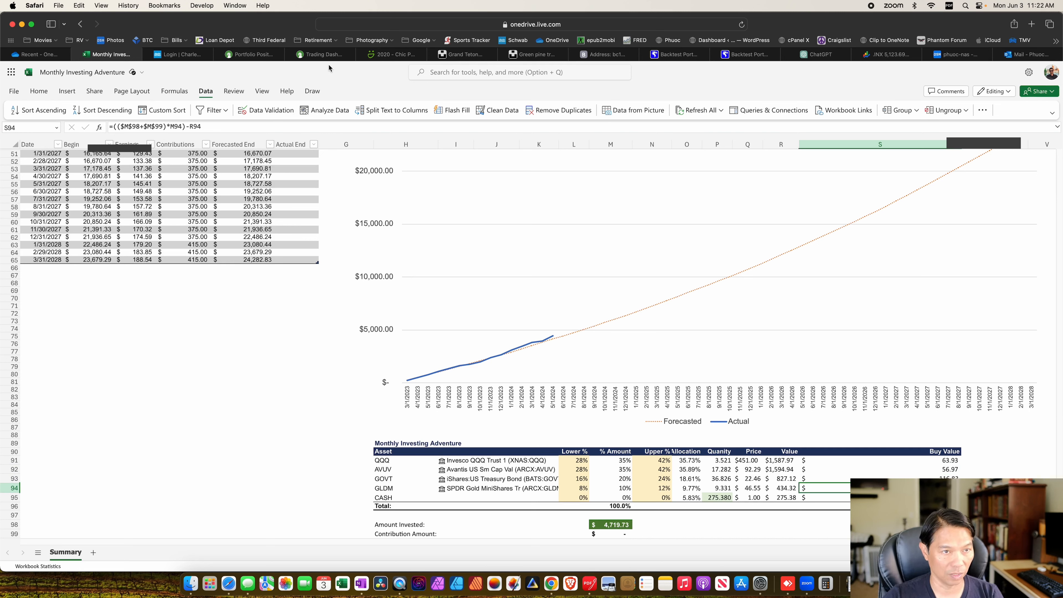
pyautogui.click(319, 54)
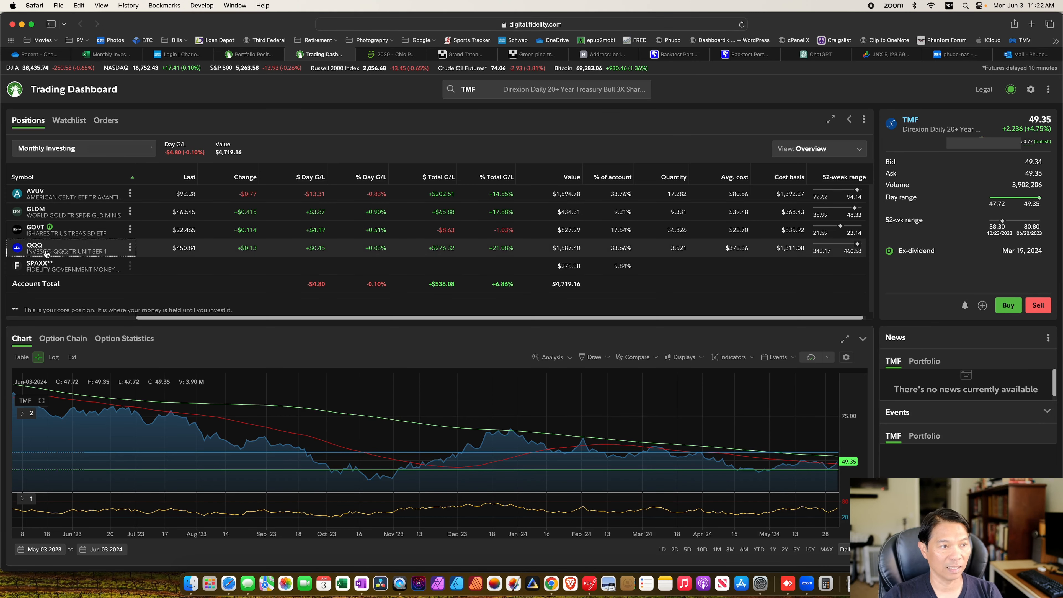
# Place a $64 dollar-based market buy for QQQ, dismiss the fill notice and select AVUV next
pyautogui.click(34, 246)
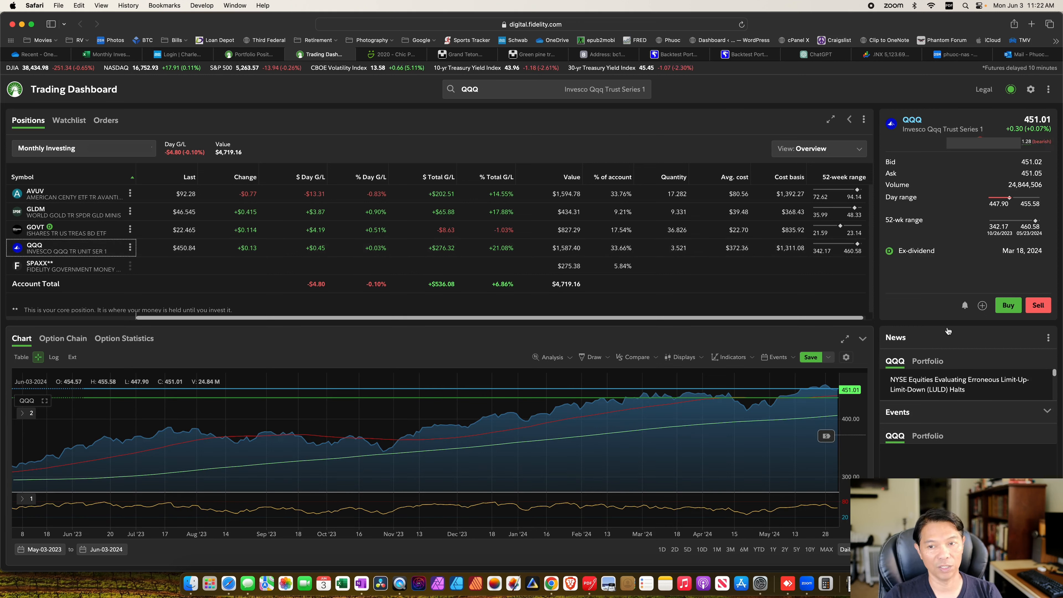
pyautogui.click(1008, 305)
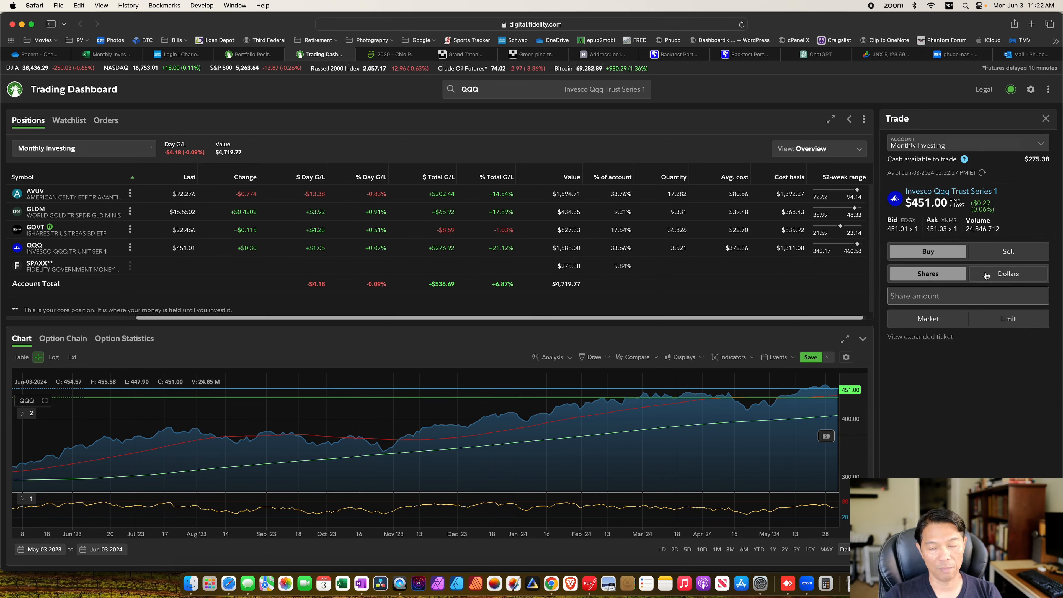
pyautogui.click(1008, 273)
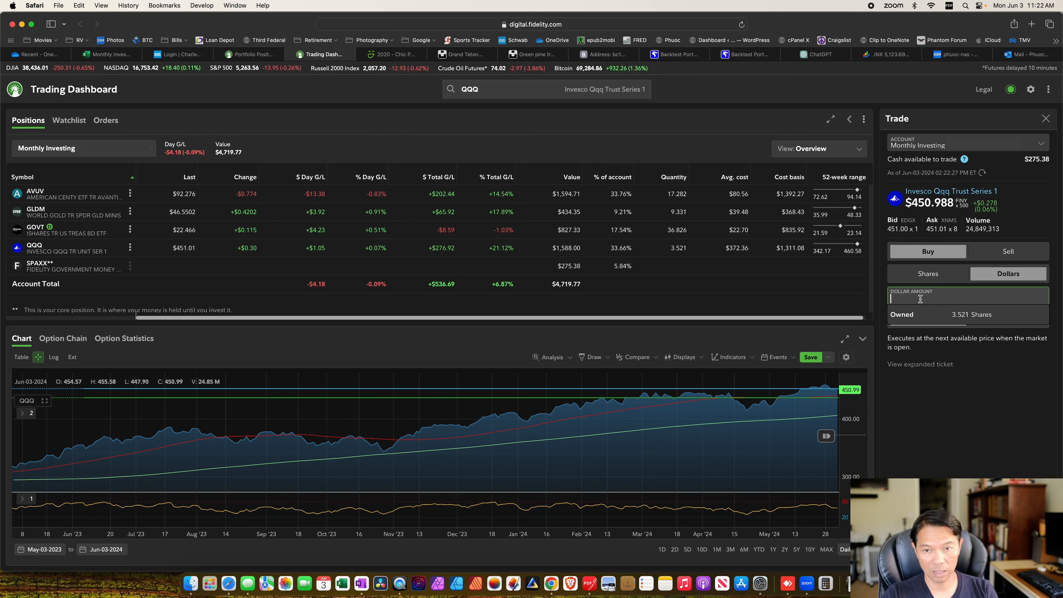
pyautogui.write('64')
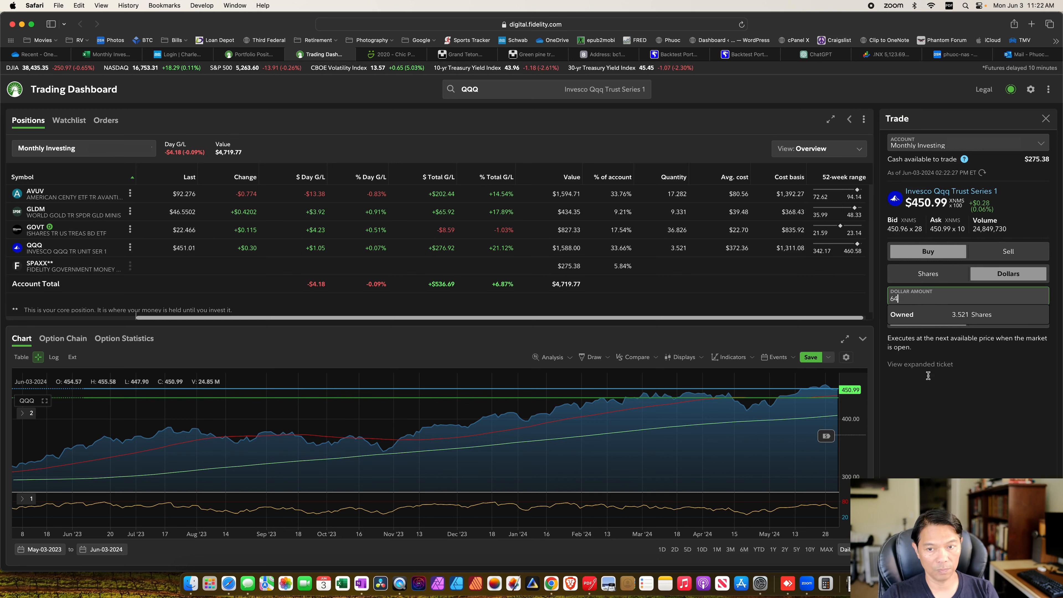
pyautogui.click(928, 250)
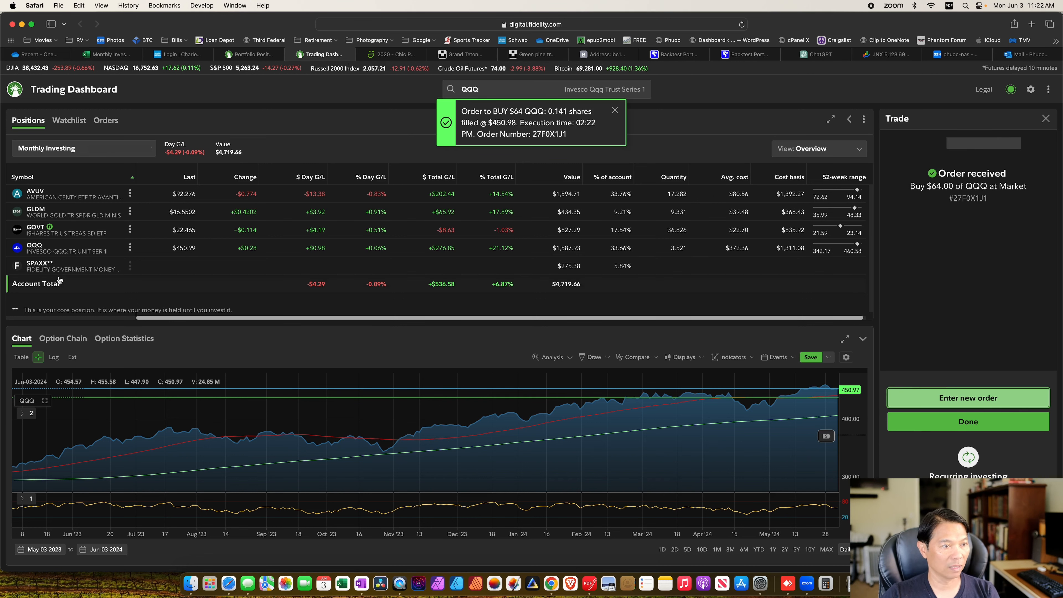
pyautogui.click(615, 110)
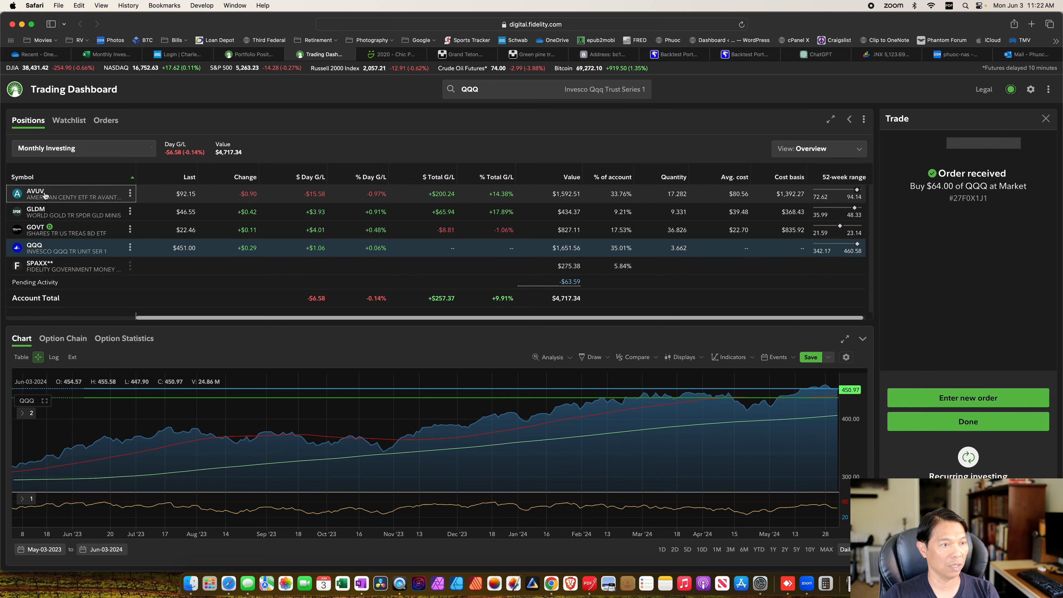
pyautogui.click(35, 193)
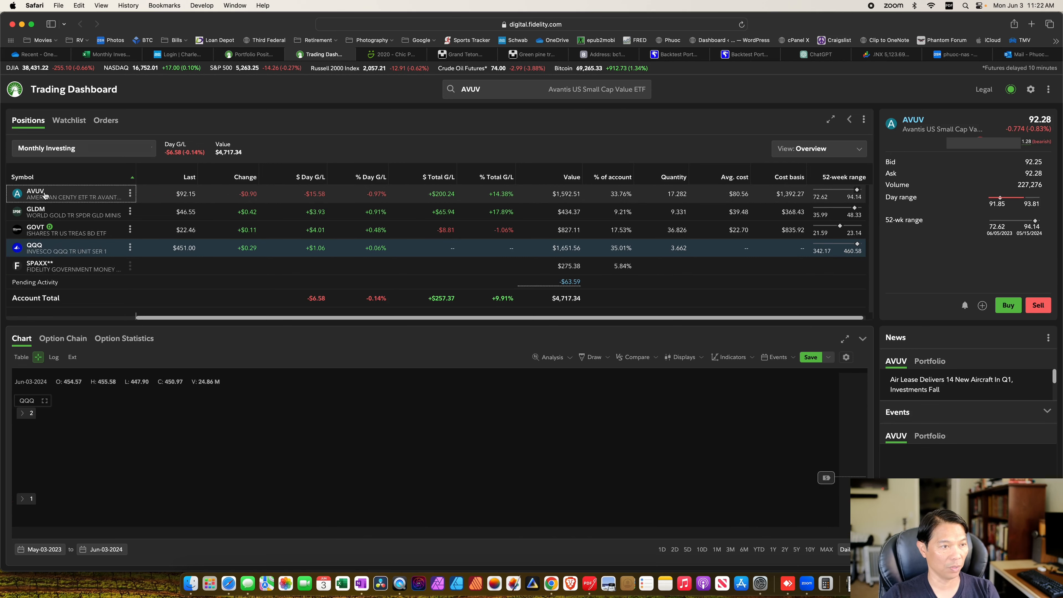
# Place a $57 dollar-based market buy for AVUV, then go back to the Excel workbook
pyautogui.click(36, 193)
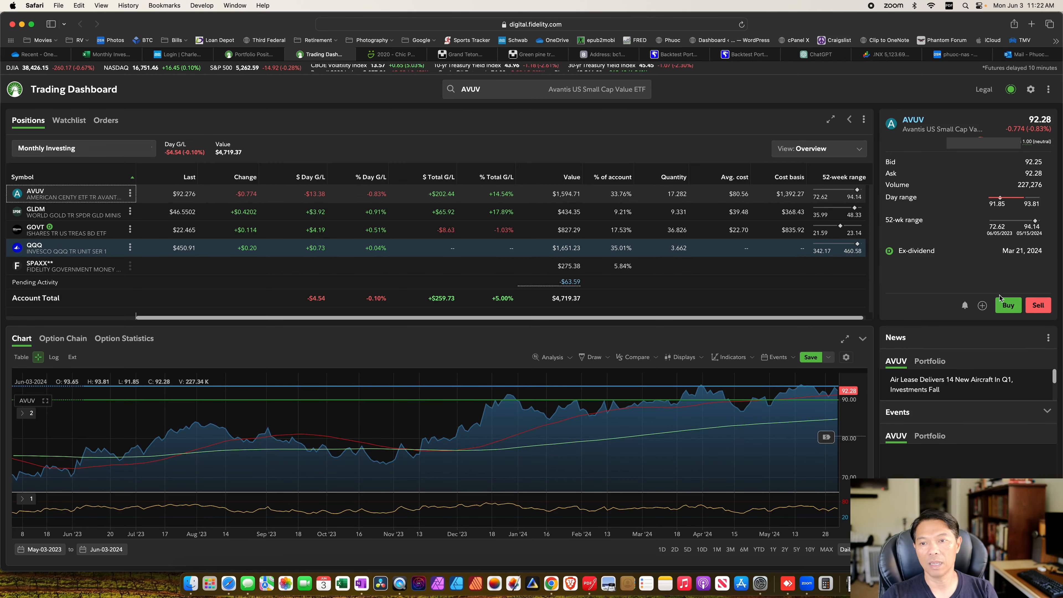
pyautogui.click(1008, 304)
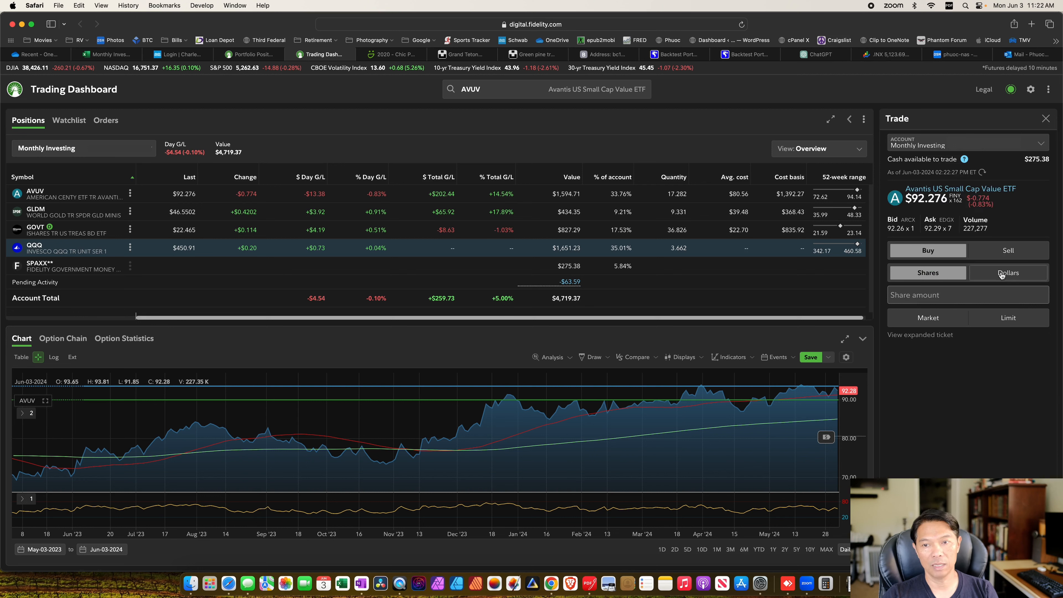
pyautogui.click(1008, 273)
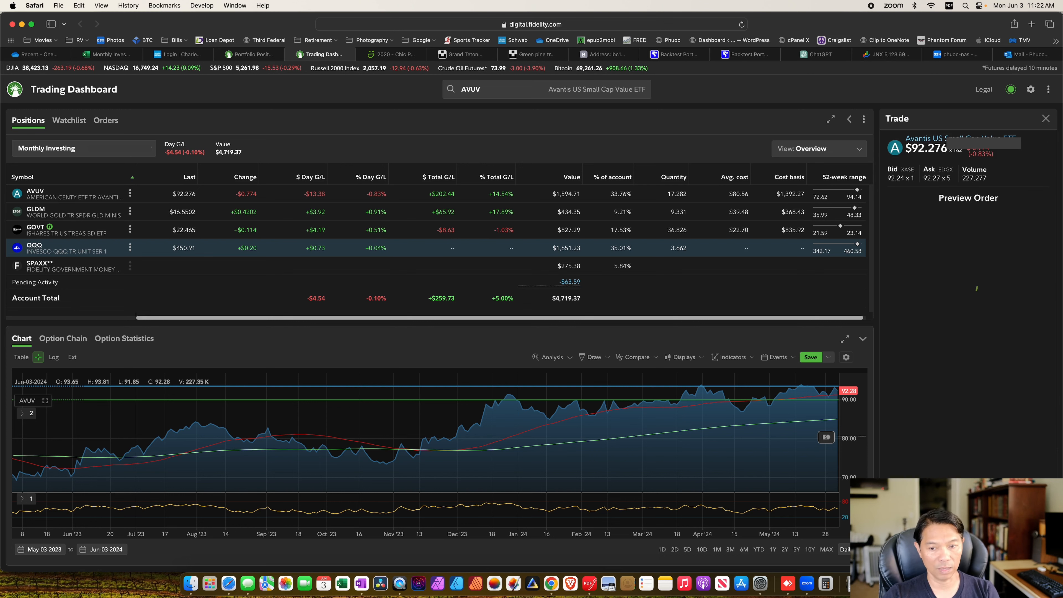
pyautogui.click(967, 197)
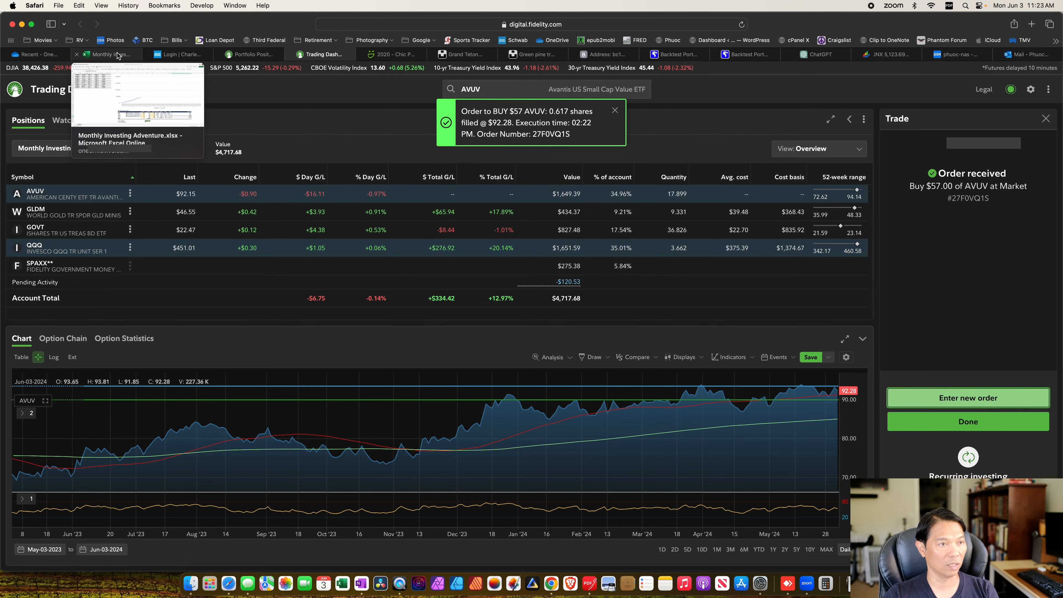
pyautogui.click(109, 55)
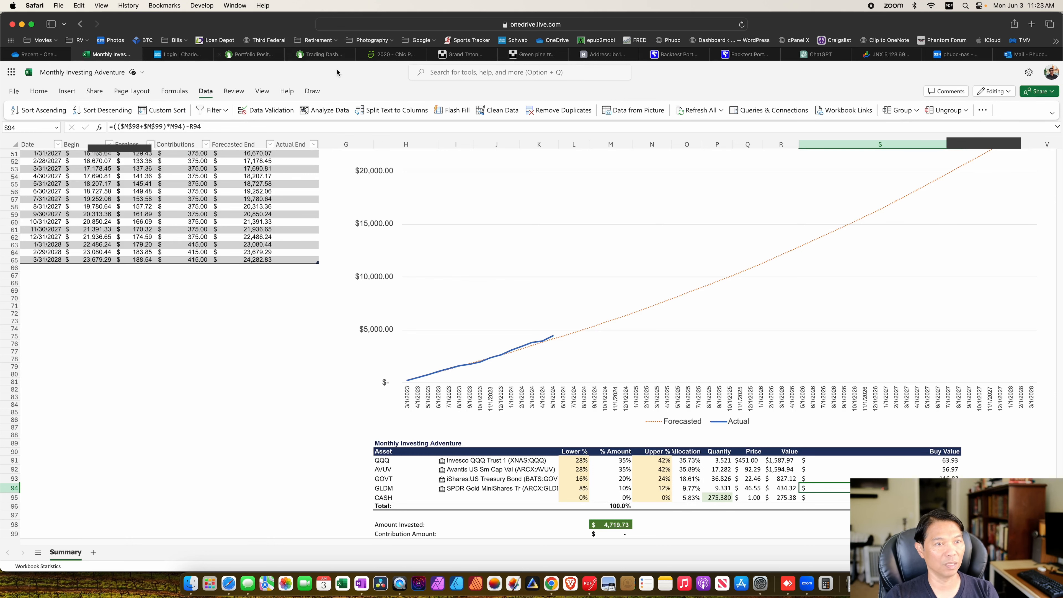
# Return to the Fidelity dashboard and bring up GOVT's quote details
pyautogui.click(319, 54)
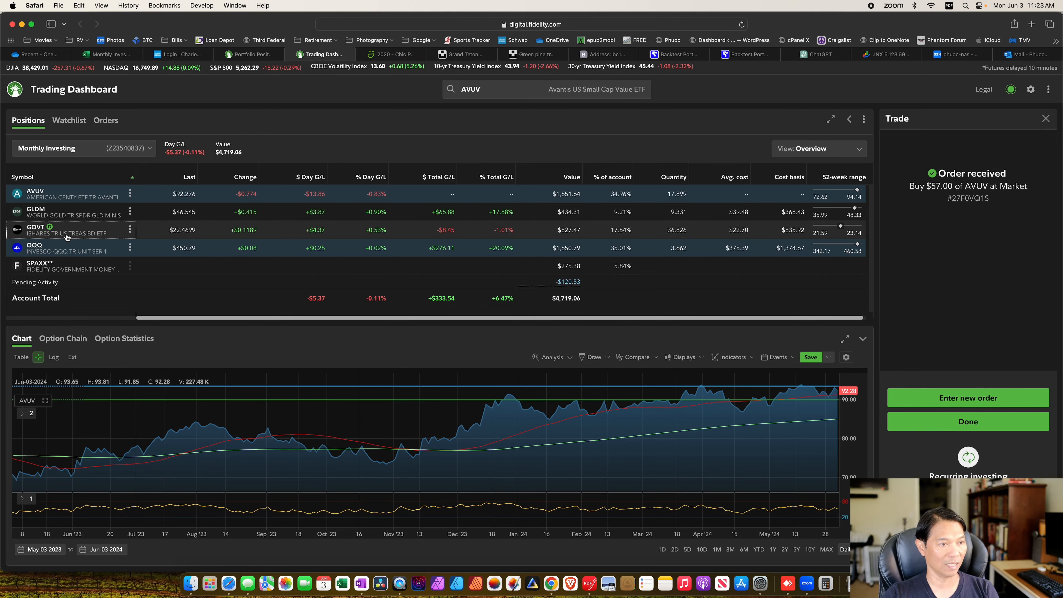
pyautogui.click(35, 230)
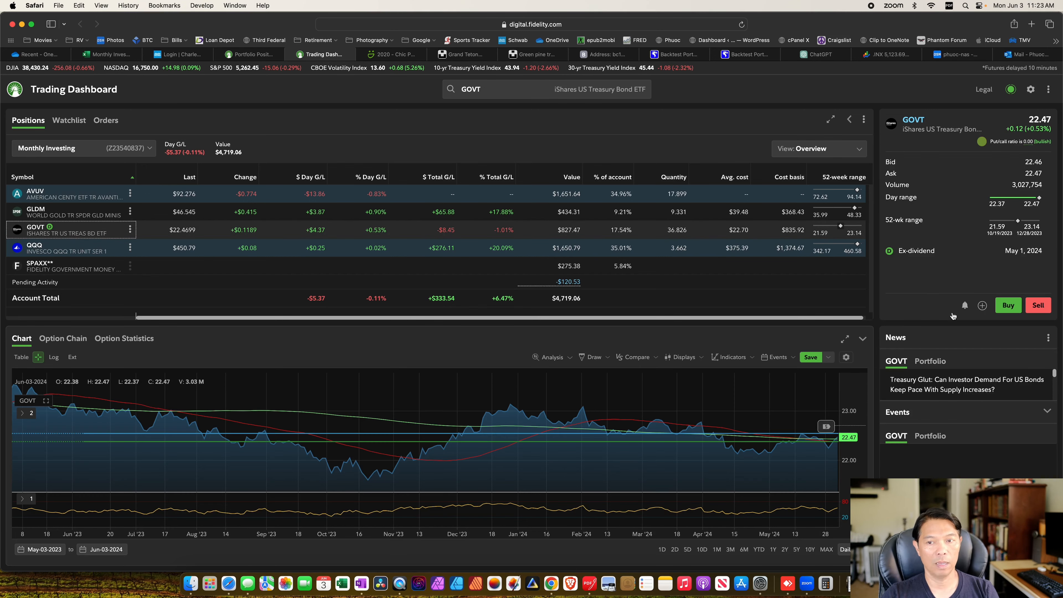
# Place a $117 dollar-based market buy for GOVT, dismiss the fill notice and pick GLDM next
pyautogui.click(1008, 304)
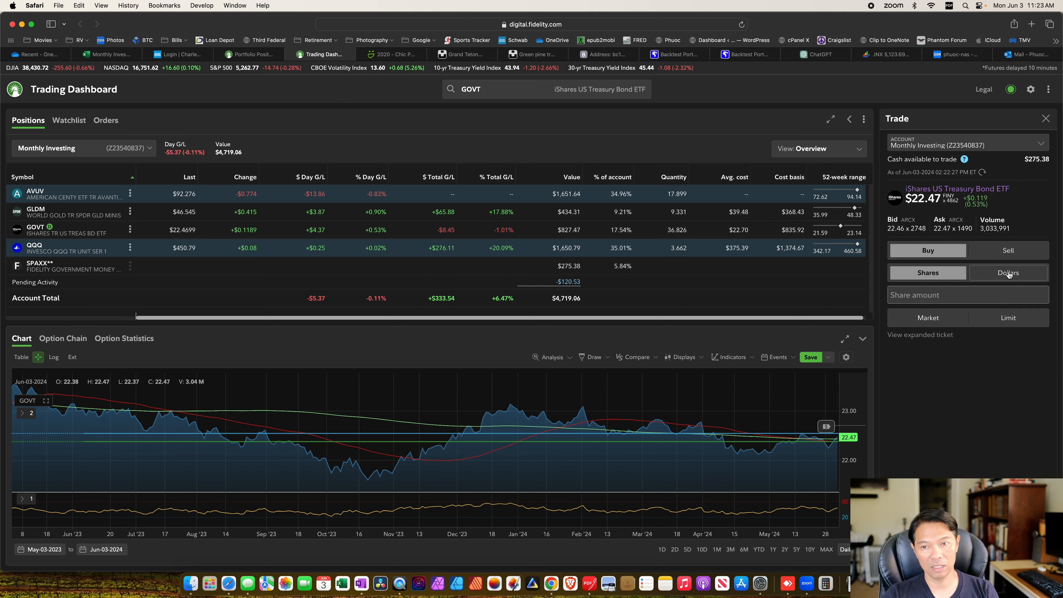
pyautogui.click(1008, 272)
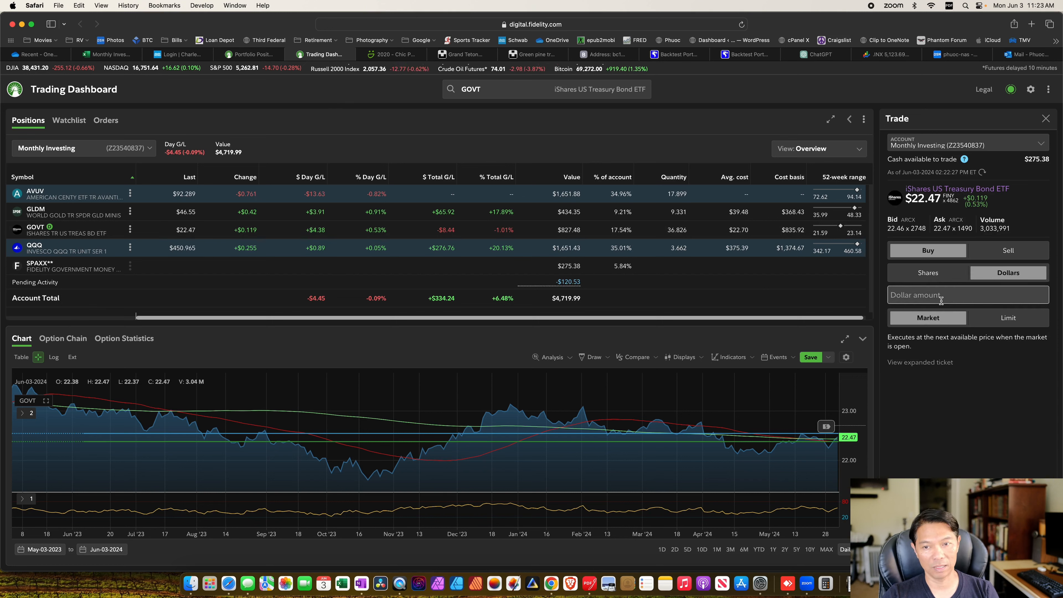
pyautogui.write('11')
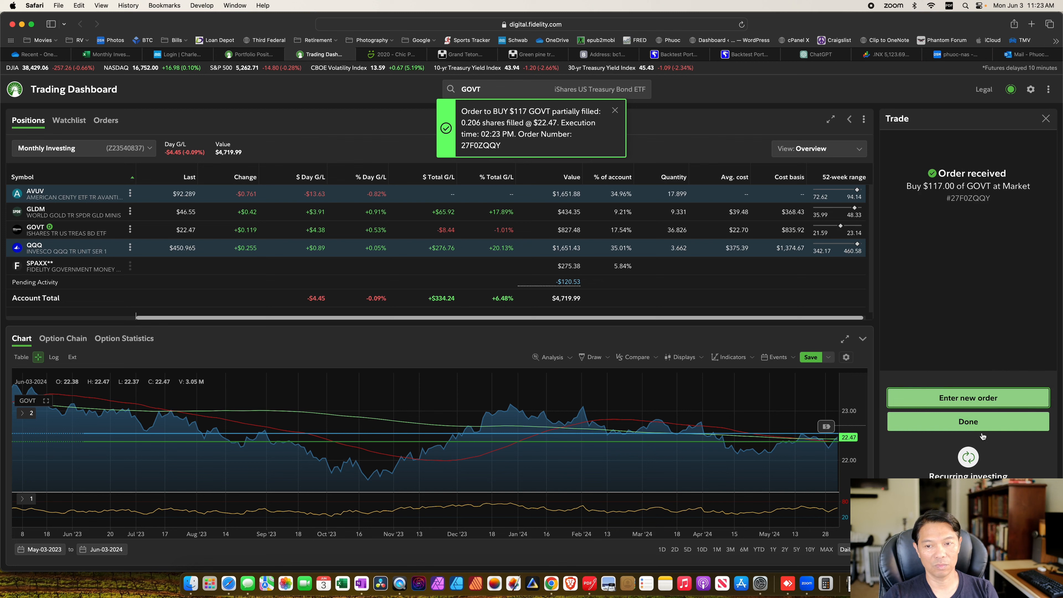
pyautogui.click(967, 421)
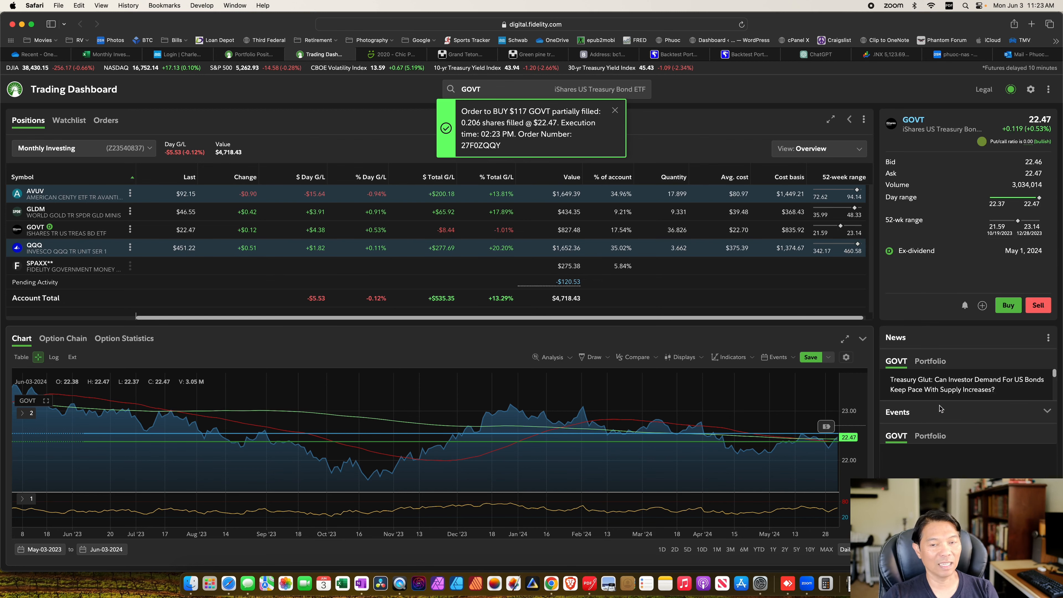
pyautogui.click(614, 109)
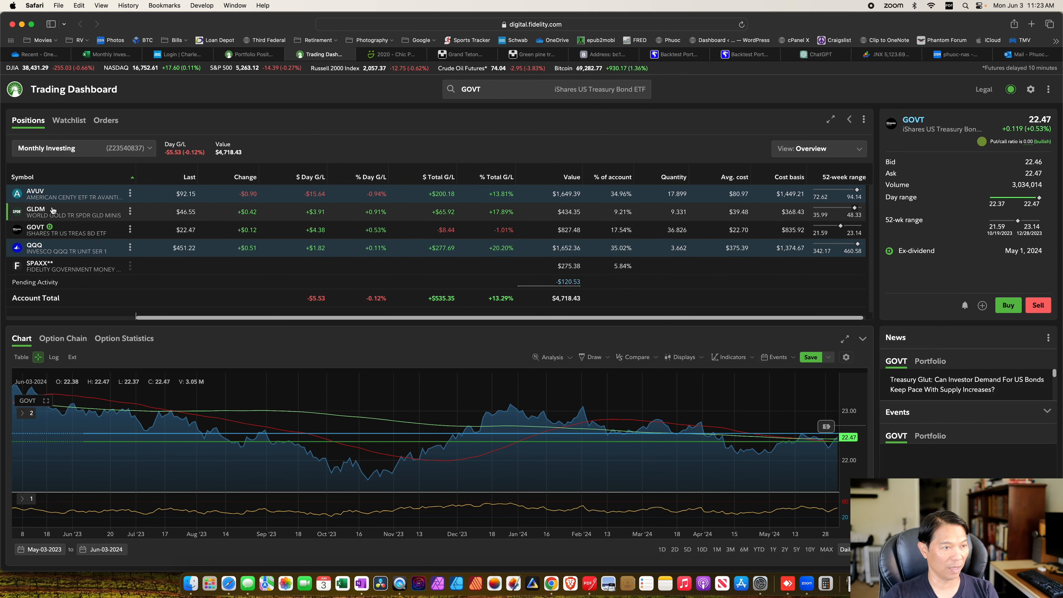
pyautogui.moveTo(54, 212)
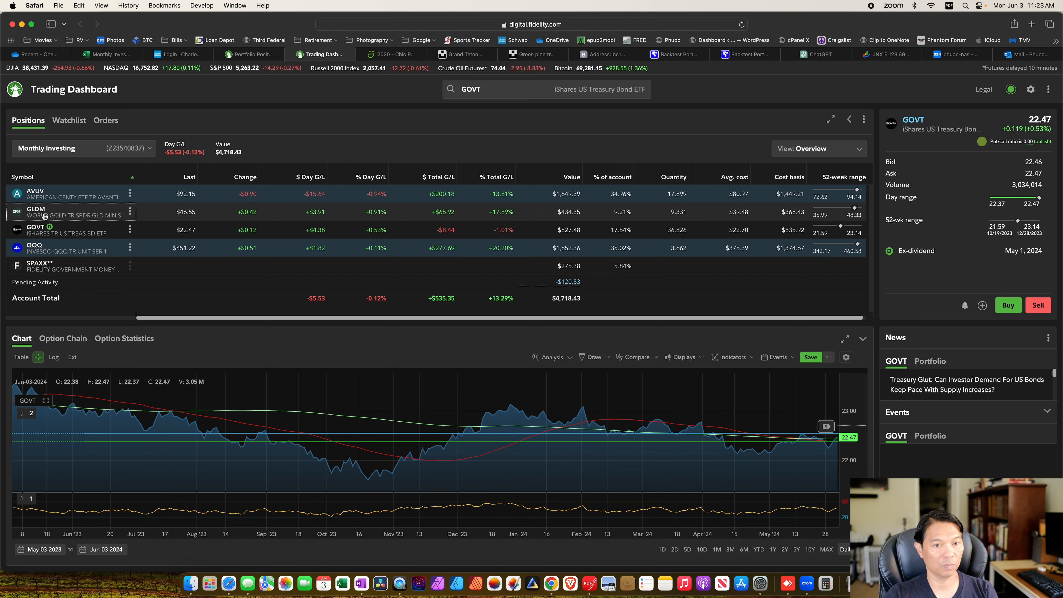
pyautogui.click(67, 212)
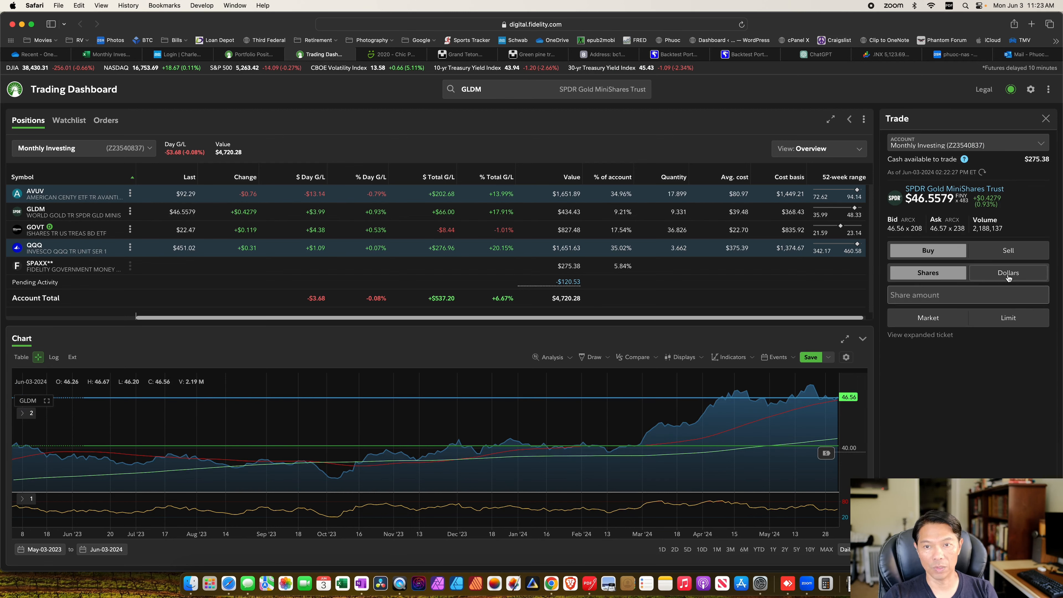
# Set the GLDM trade ticket to a dollar-amount order
pyautogui.click(1007, 272)
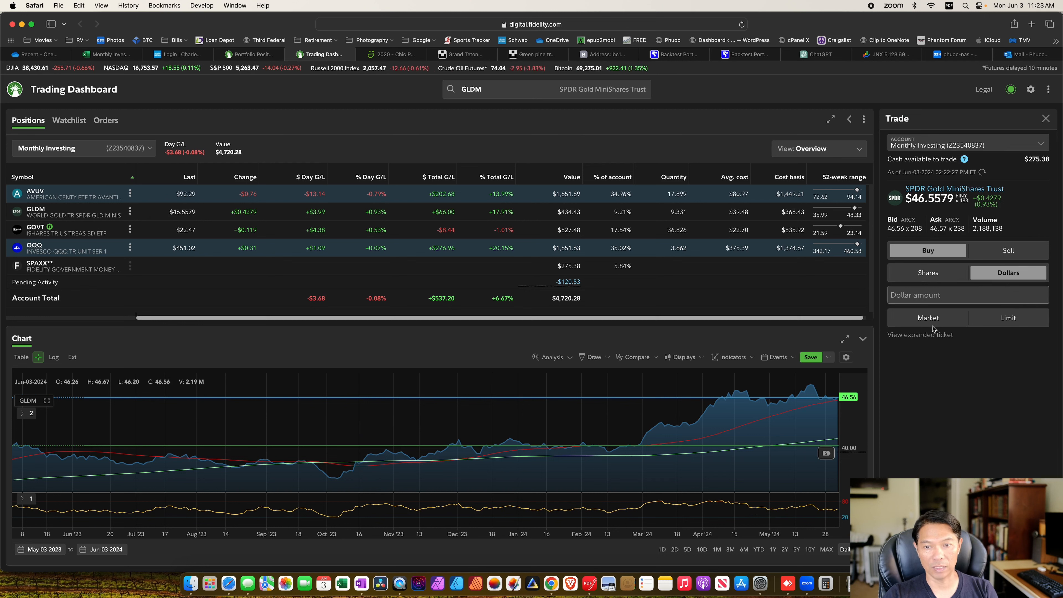
pyautogui.moveTo(757, 152)
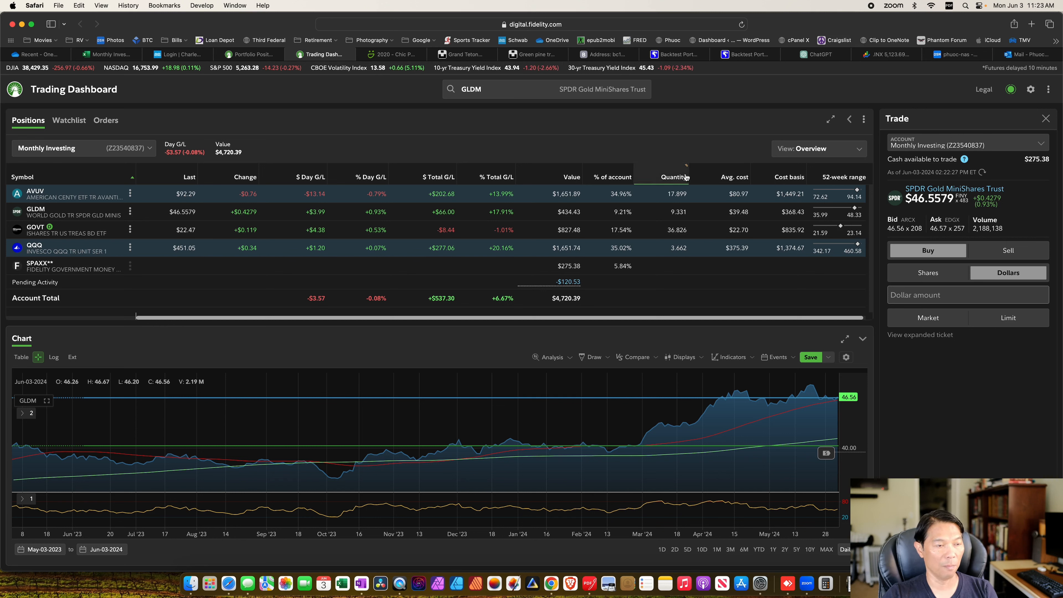
pyautogui.moveTo(617, 10)
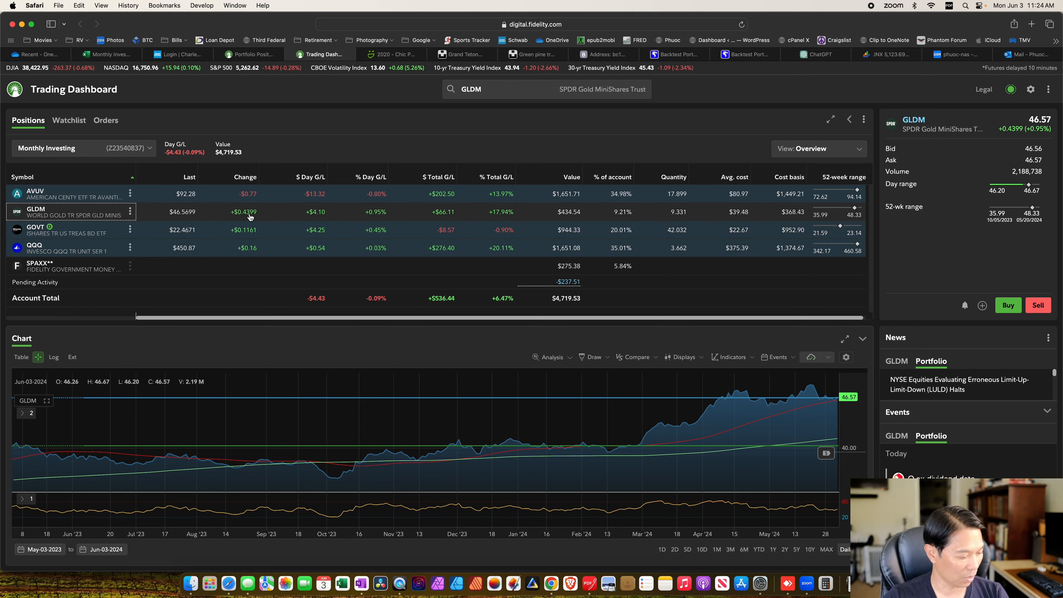
# Place a $37.87 dollar-based market buy for GLDM, dismiss the fill notice and close the Trade panel
pyautogui.click(1008, 305)
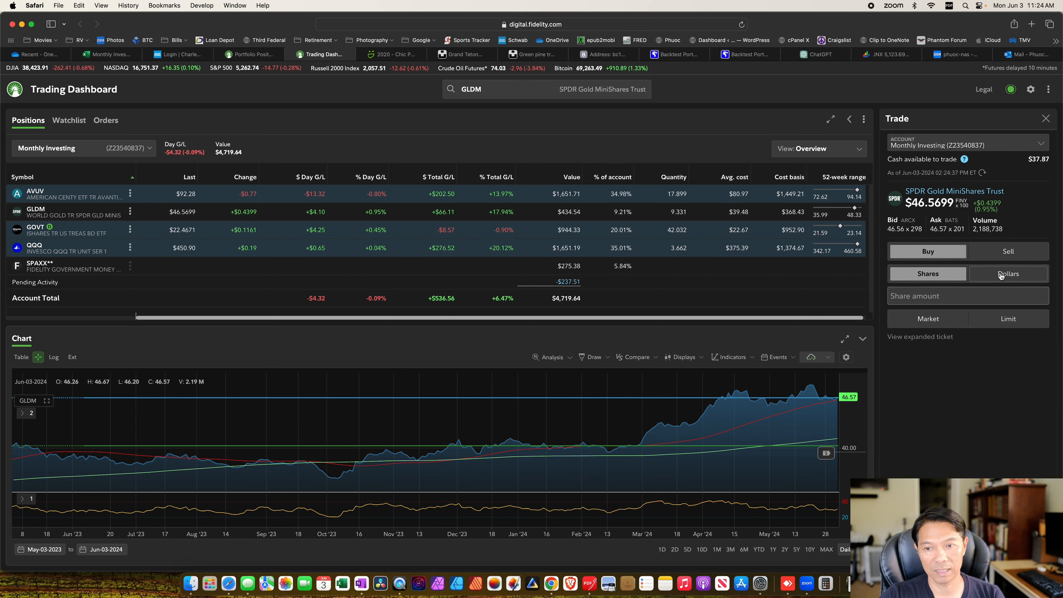
pyautogui.click(1008, 273)
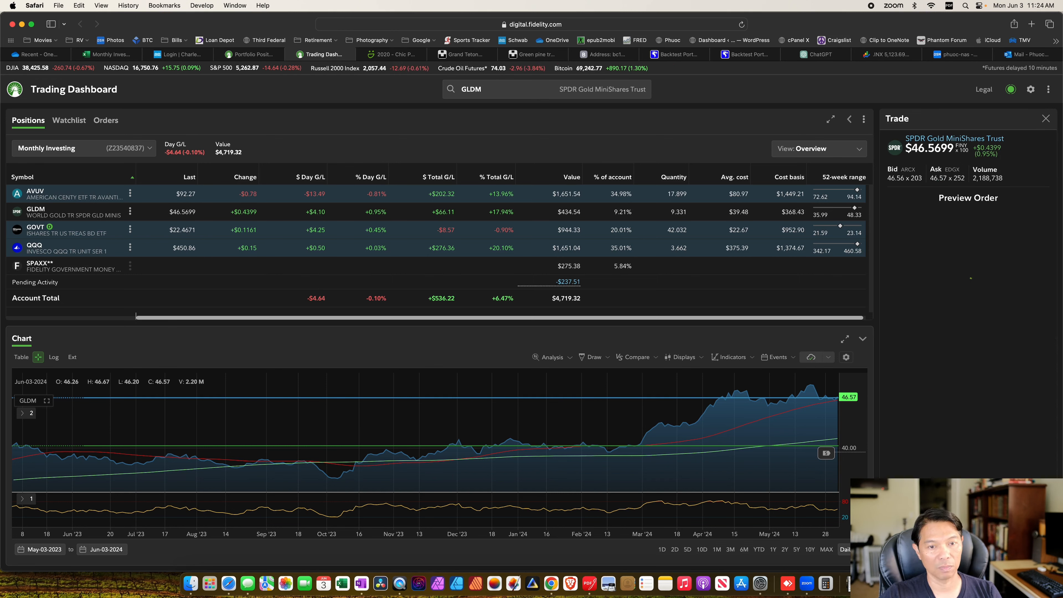
pyautogui.click(968, 197)
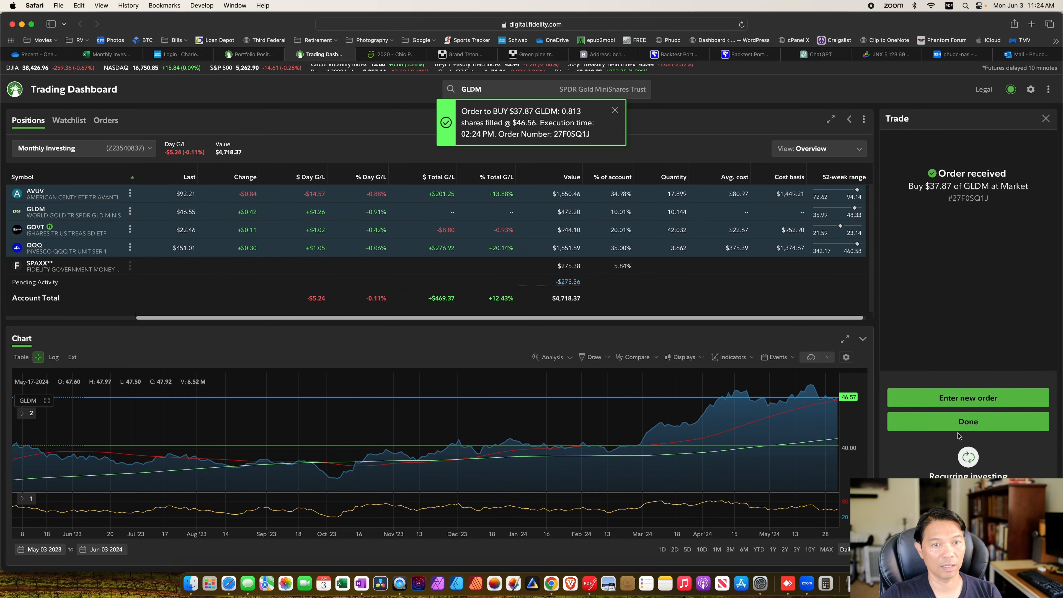
pyautogui.click(614, 109)
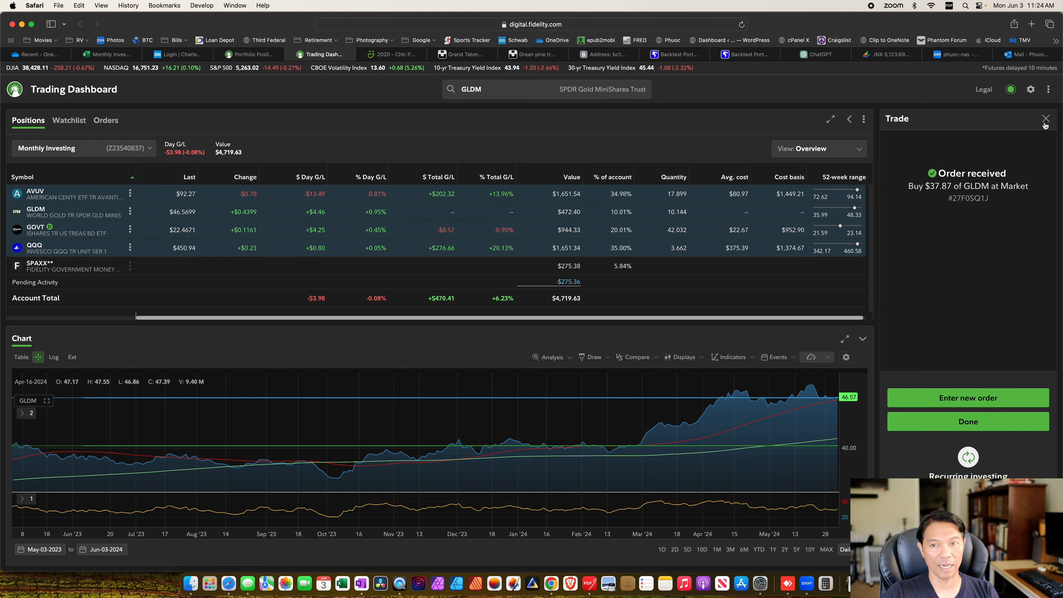
pyautogui.click(1046, 120)
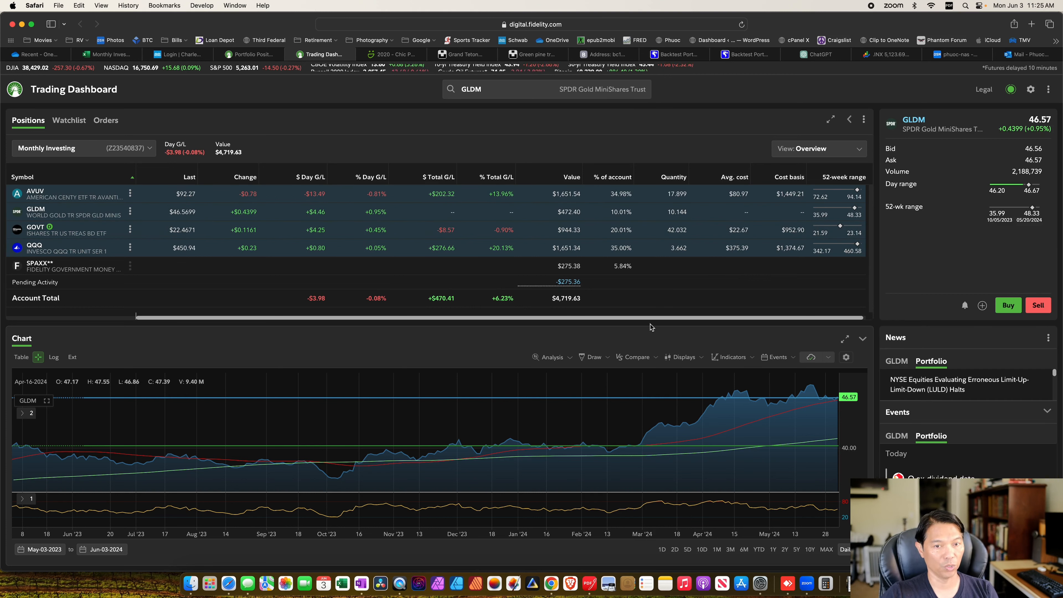